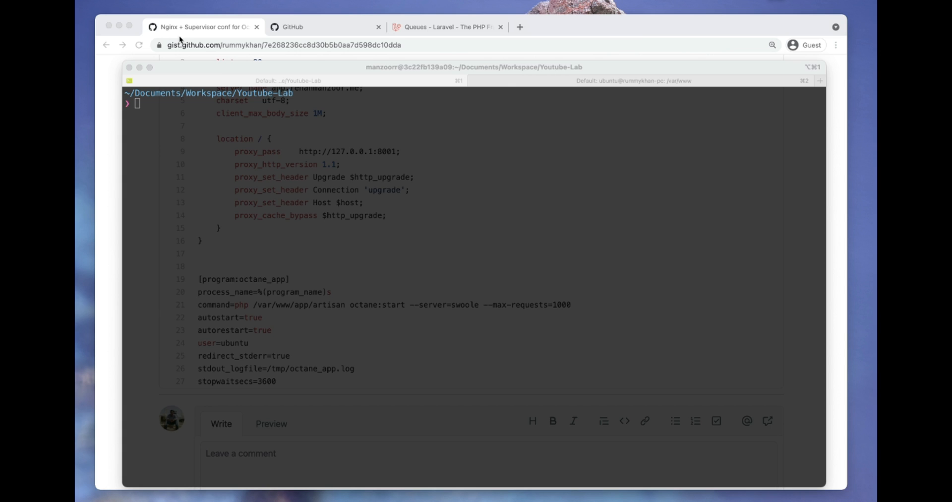
{"action": "mouse_move", "coordinate": [285, 176]}
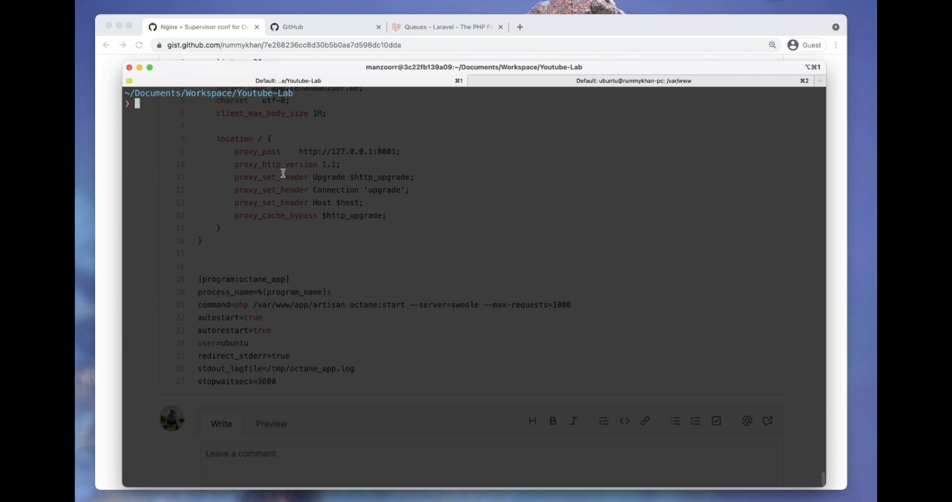
Step: Create a new Laravel project named app with `laravel new app`
{"action": "type", "text": "laravel new app"}
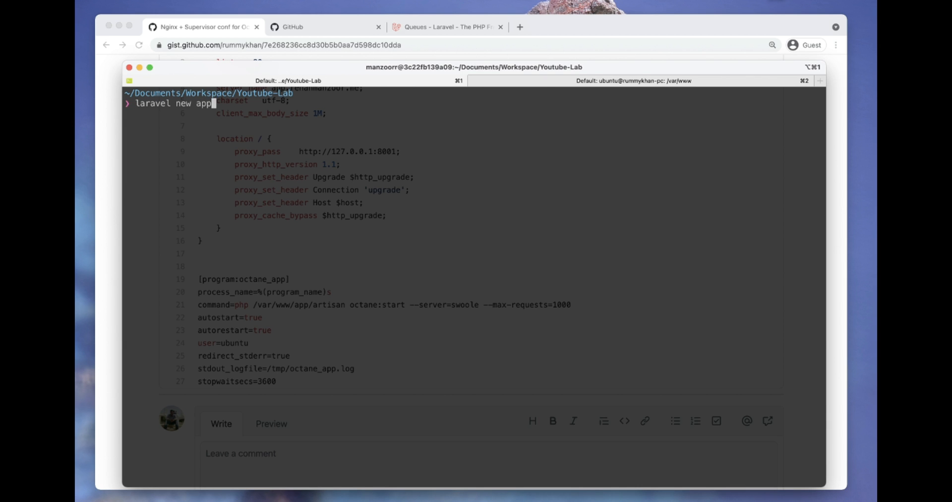
{"action": "key", "text": "Return"}
{"action": "type", "text": "composer require"}
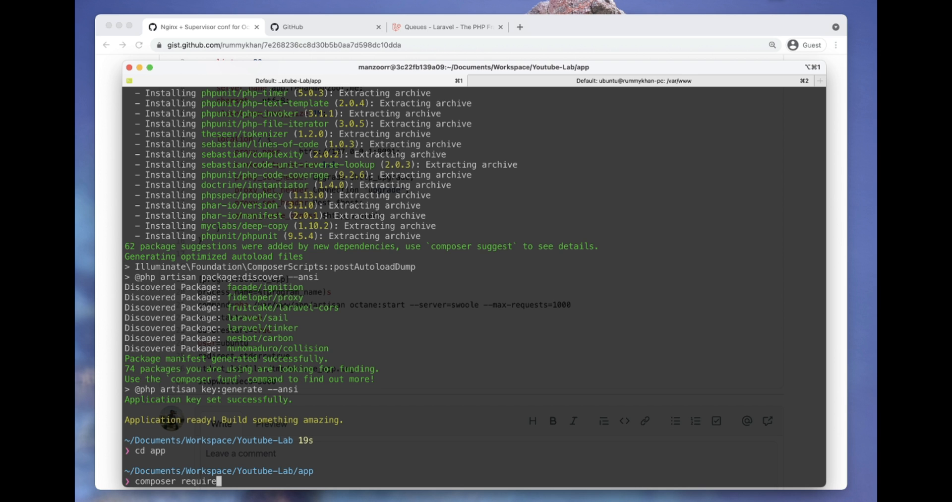
Step: Install the laravel/octane package with `composer require laravel/octane`
{"action": "type", "text": "laravel/octa"}
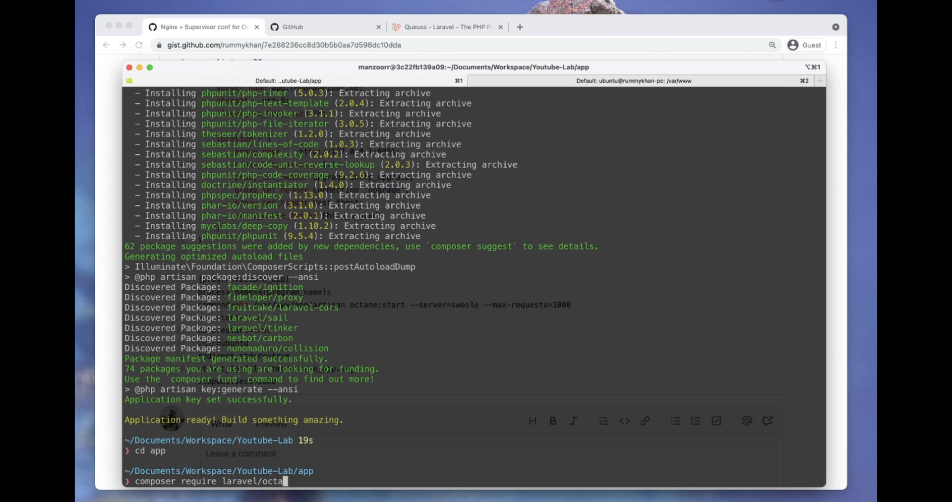
{"action": "key", "text": "Return"}
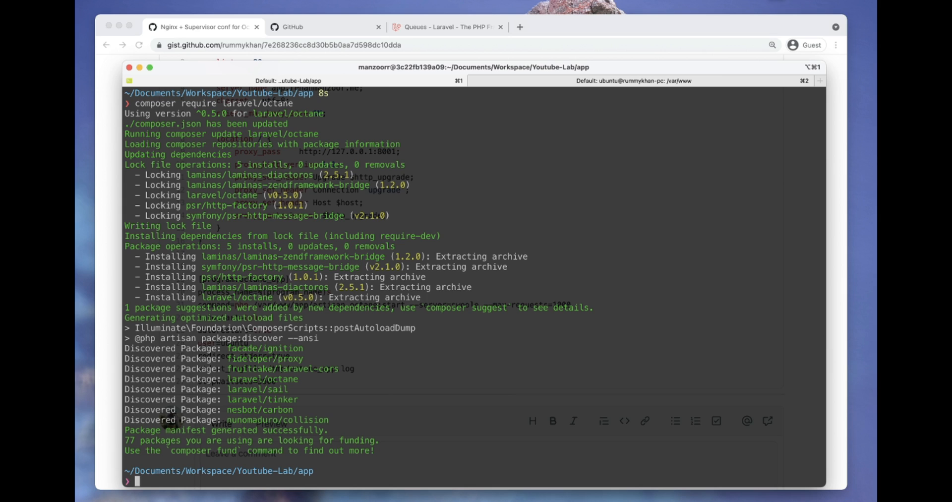
Step: Start Octane with `php artisan octane:start --server=swoole` and open 127.0.0.1:8000 in the browser
{"action": "type", "text": "php"}
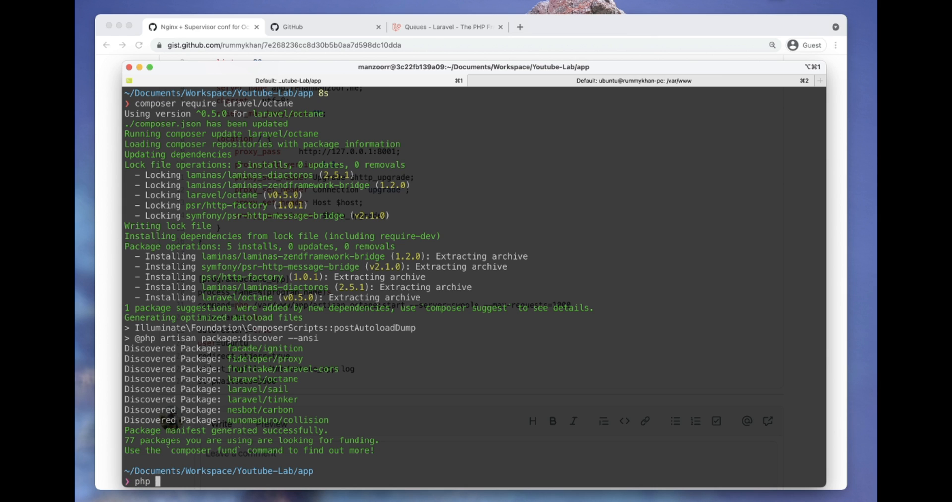
{"action": "type", "text": "artisan octane:"}
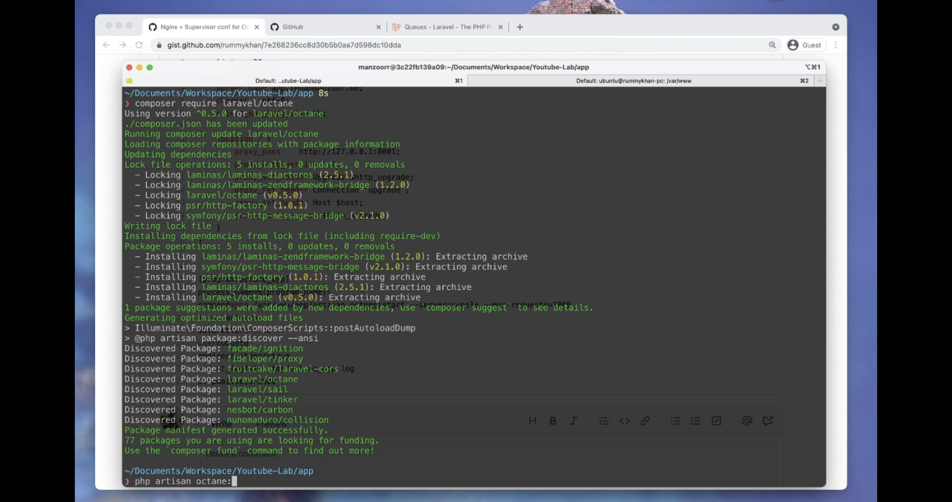
{"action": "type", "text": "start --servers"}
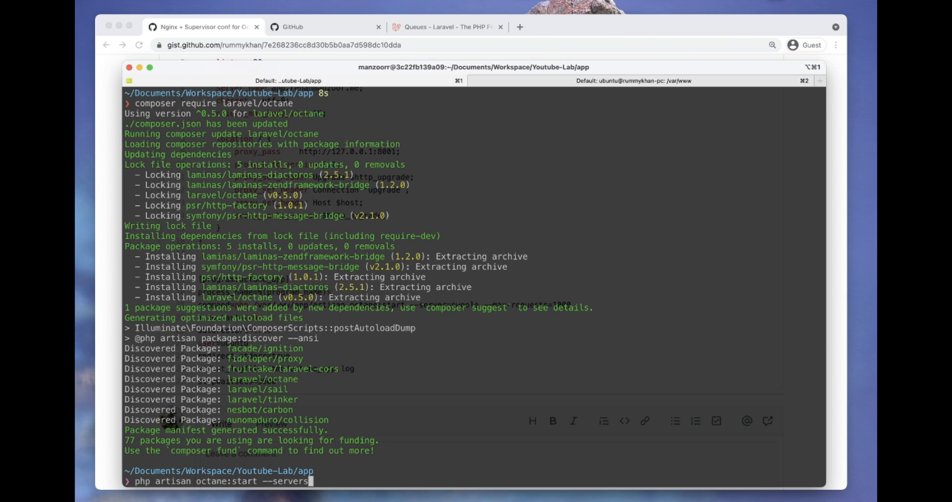
{"action": "type", "text": "=swoole --"}
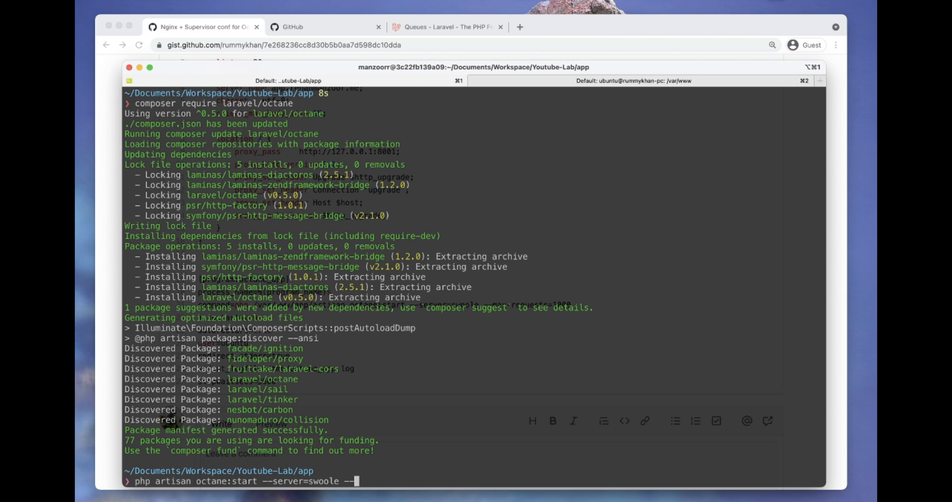
{"action": "key", "text": "BackSpace"}
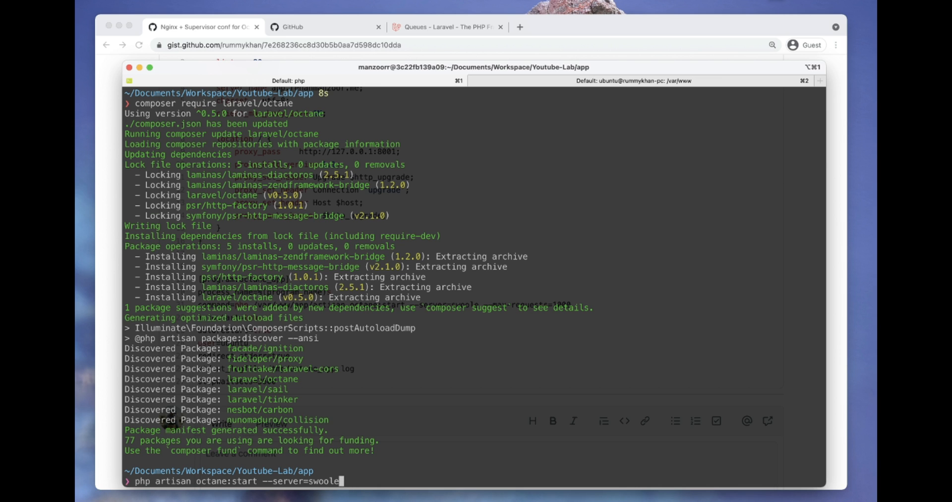
{"action": "key", "text": "Return"}
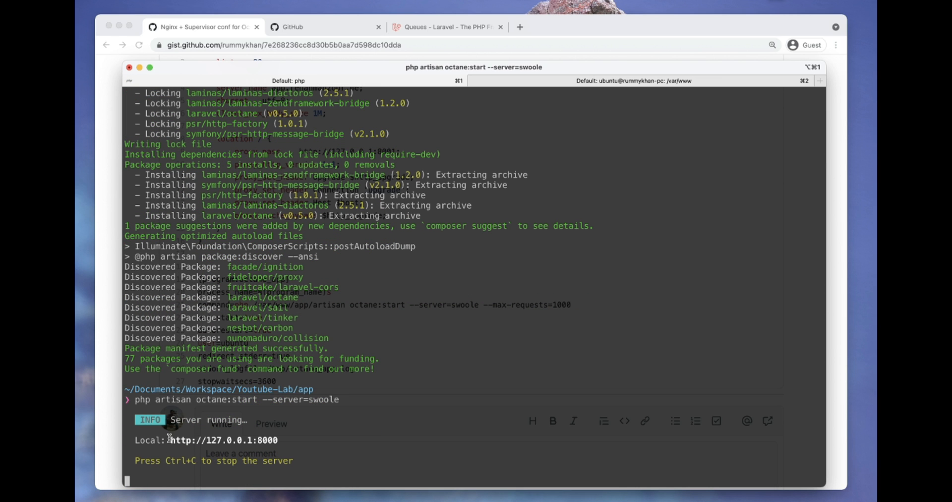
{"action": "double_click", "coordinate": [223, 439]}
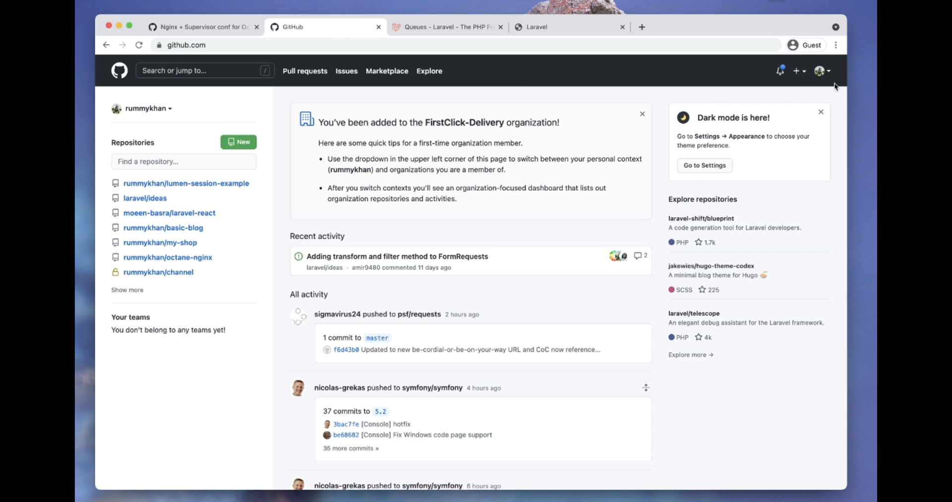
Step: Create a new public GitHub repository named app with description Octane App
{"action": "left_click", "coordinate": [239, 142]}
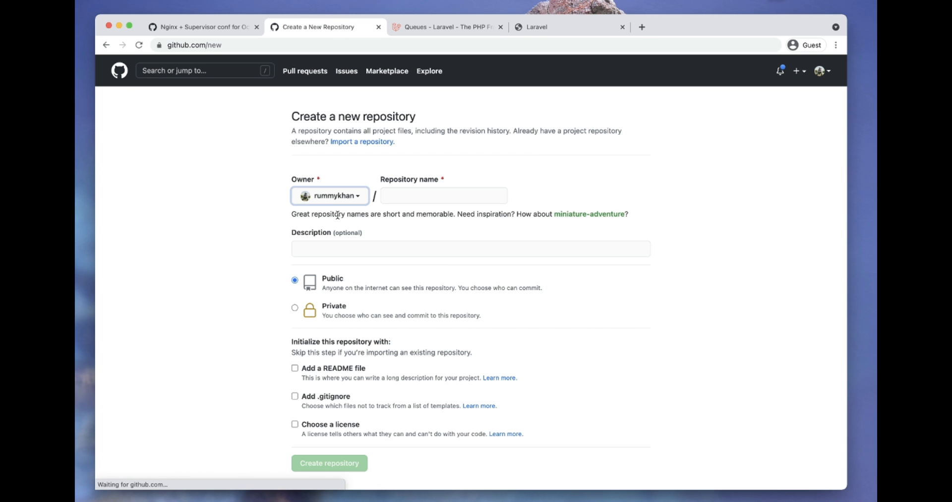
{"action": "left_click", "coordinate": [470, 249]}
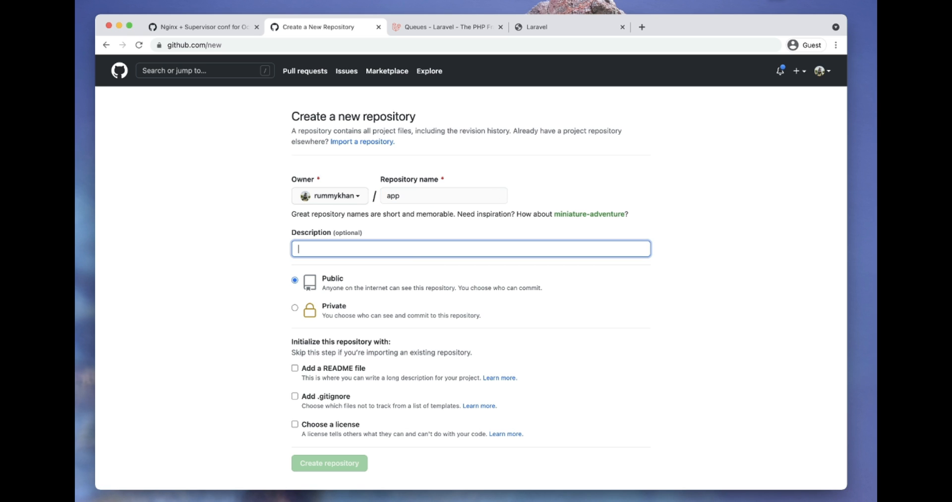
{"action": "type", "text": "Octane"}
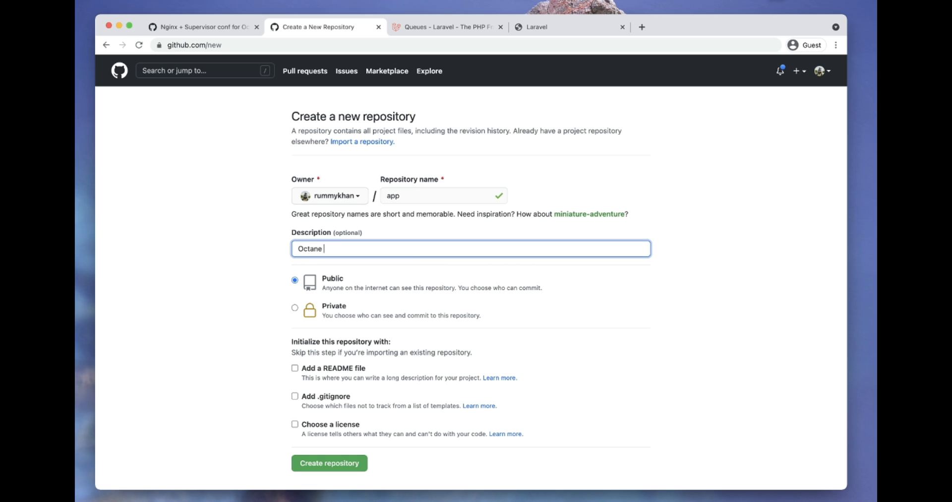
{"action": "left_click", "coordinate": [329, 463]}
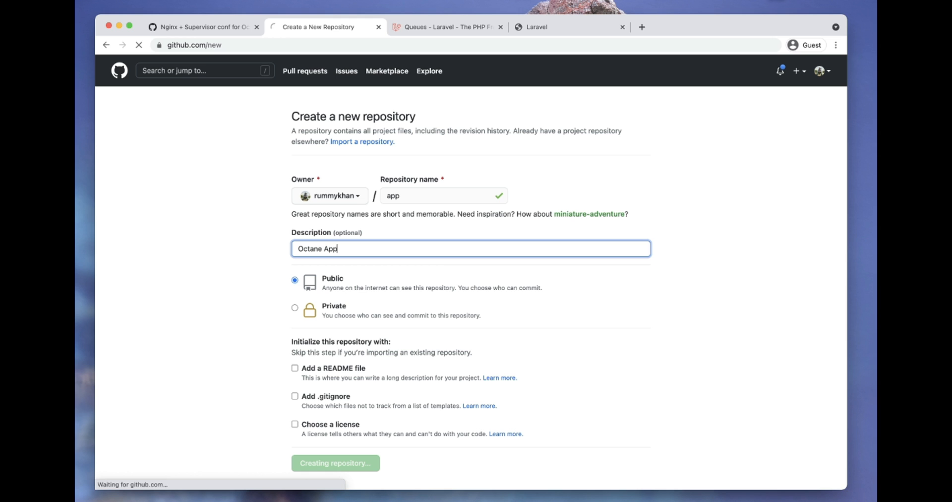
{"action": "left_click", "coordinate": [335, 462]}
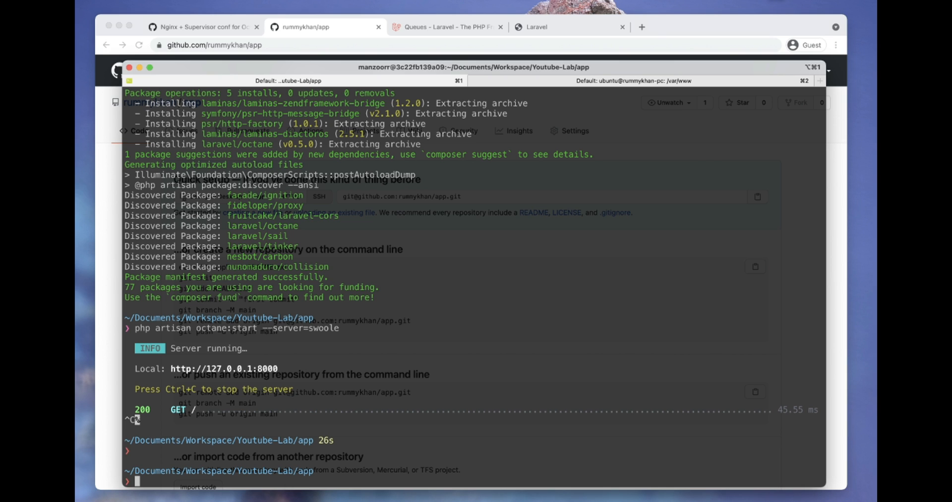
Step: Initialize git in the project and commit all files with a first-commit message
{"action": "type", "text": "git init"}
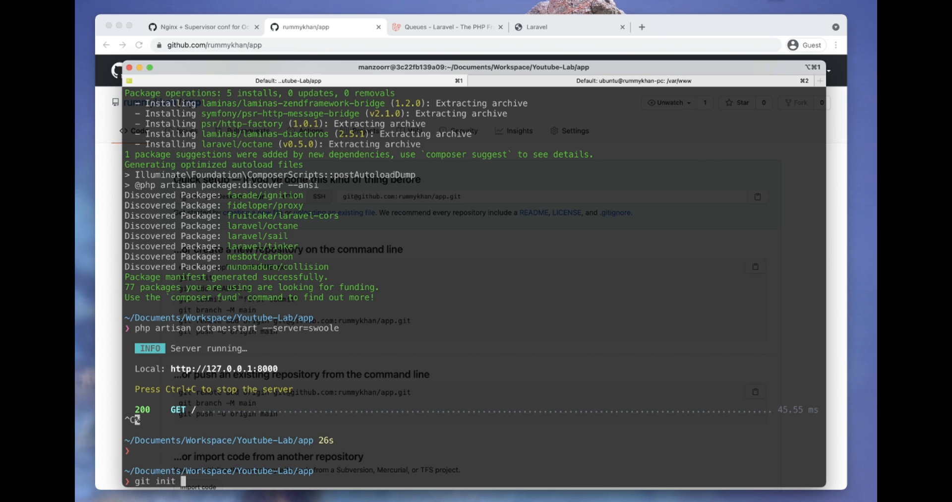
{"action": "key", "text": "Return"}
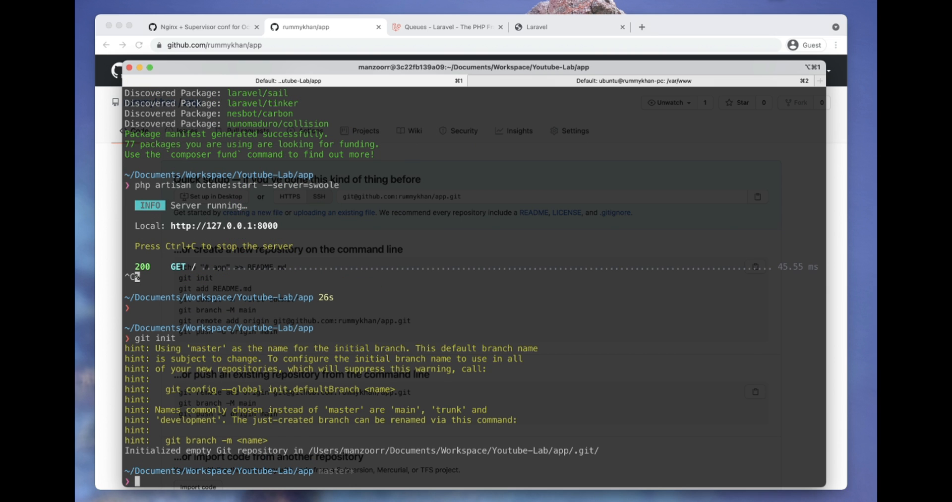
{"action": "type", "text": "git add ."}
{"action": "type", "text": "git co"}
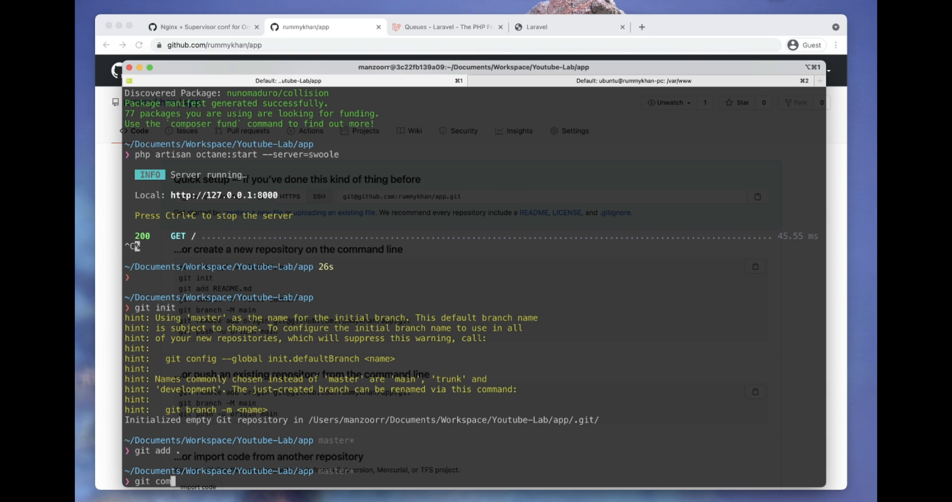
{"action": "type", "text": "mit -m \"Fi"}
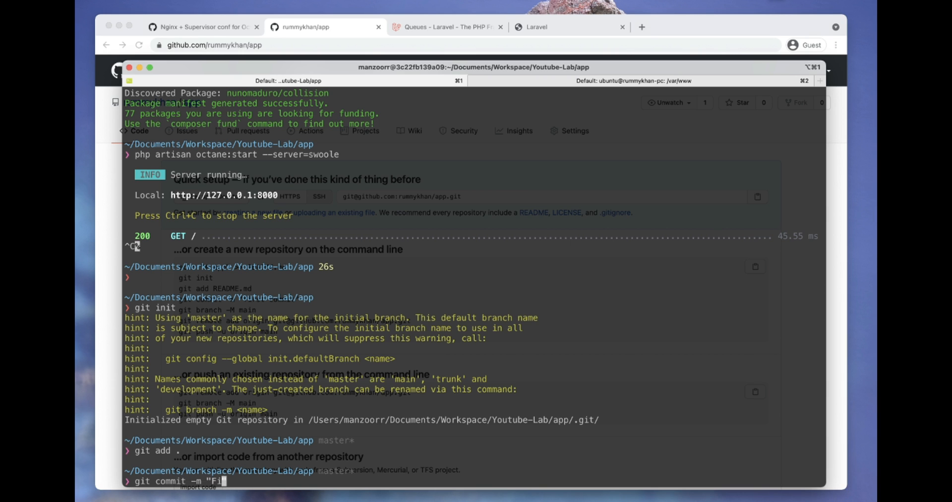
{"action": "key", "text": "Return"}
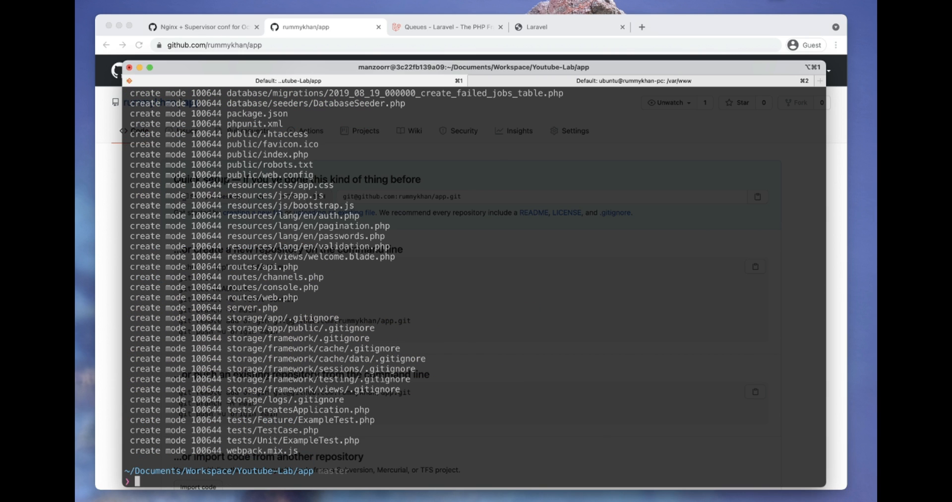
{"action": "type", "text": "git add remote o"}
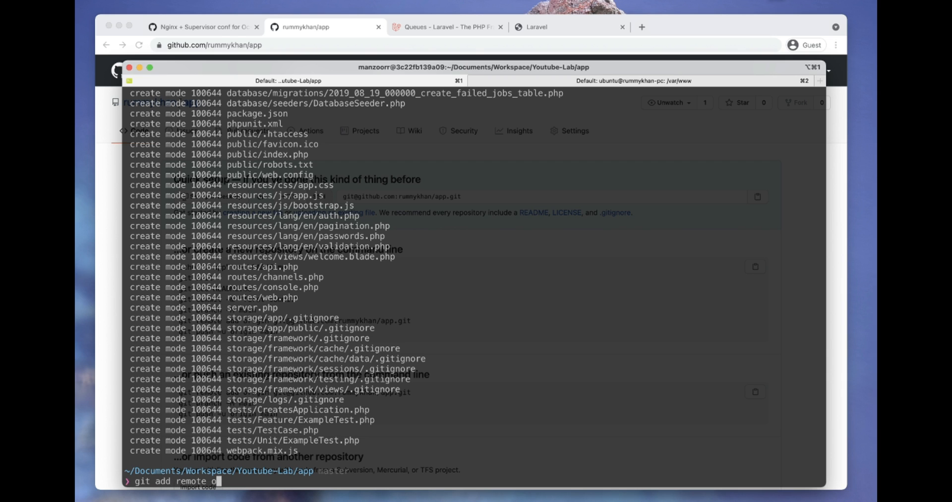
{"action": "key", "text": "Return"}
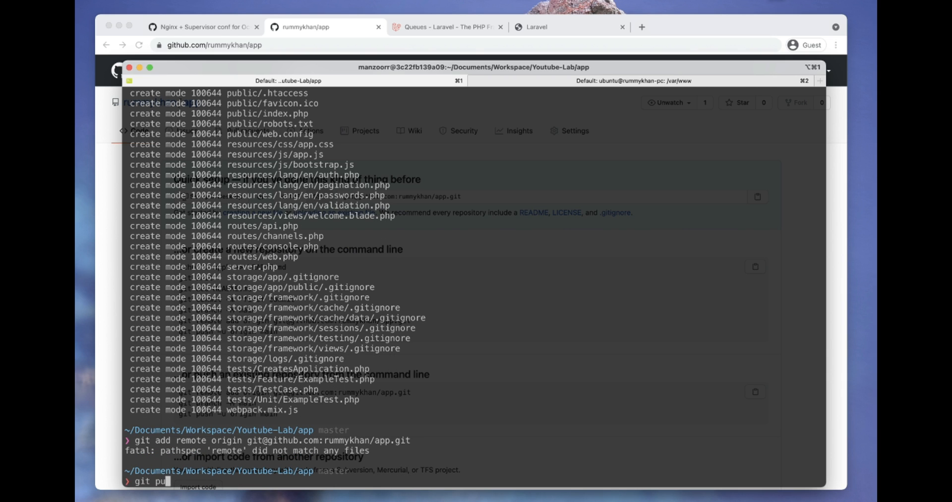
{"action": "type", "text": "sh"}
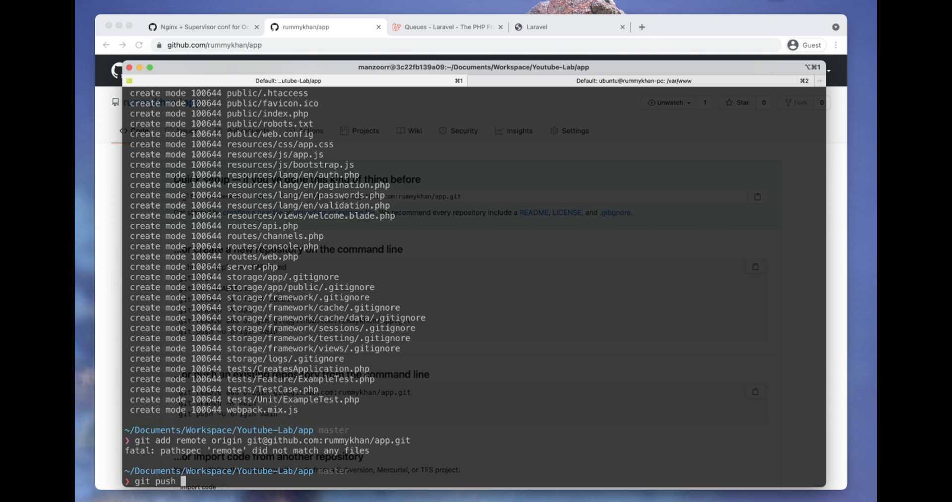
{"action": "type", "text": "origin"}
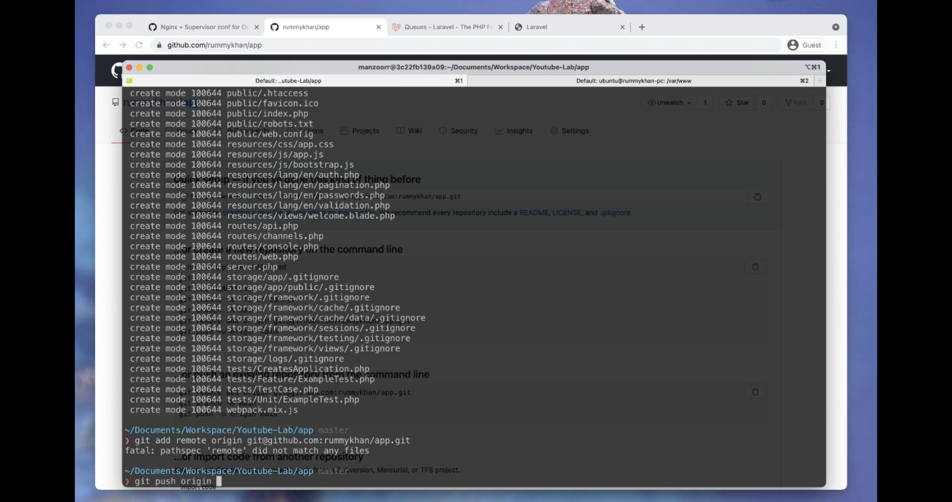
{"action": "key", "text": "Return"}
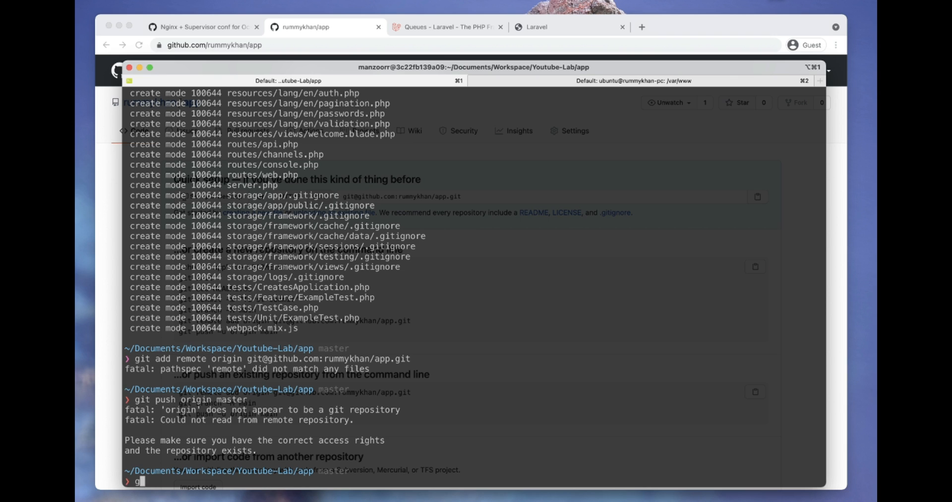
{"action": "type", "text": "it remote a"}
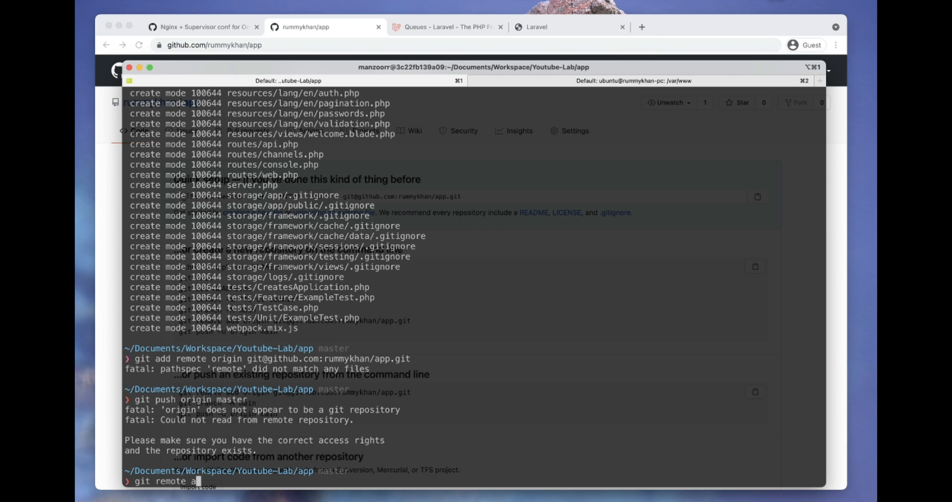
{"action": "key", "text": "Return"}
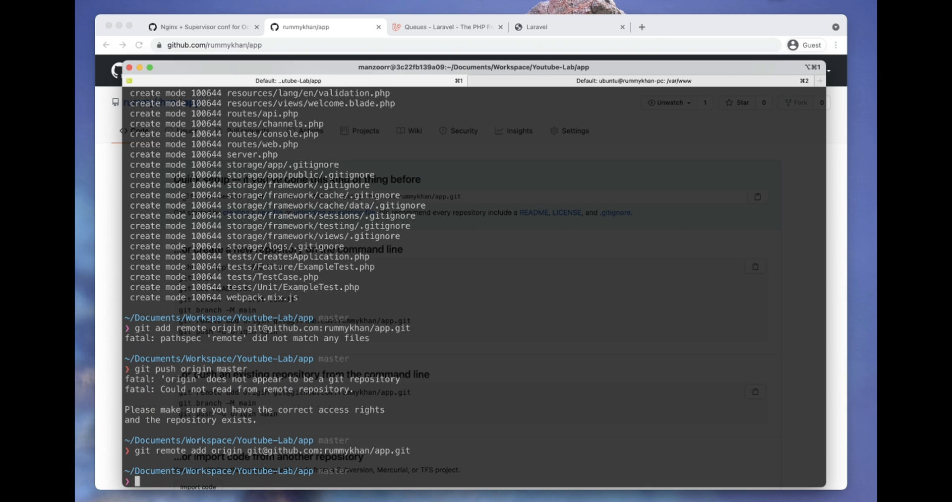
Step: Push the master branch to the origin remote on GitHub
{"action": "type", "text": "git push origin mas"}
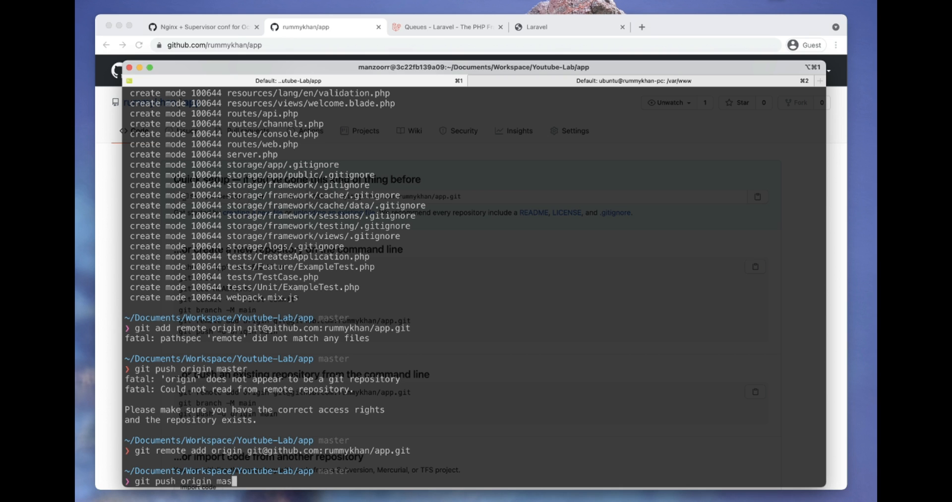
{"action": "key", "text": "Return"}
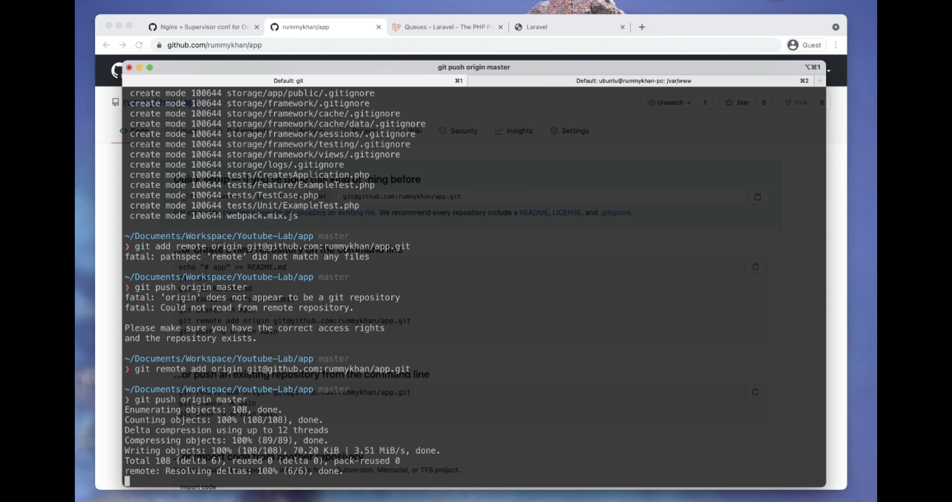
{"action": "scroll", "scroll_direction": "down", "scroll_amount": 3}
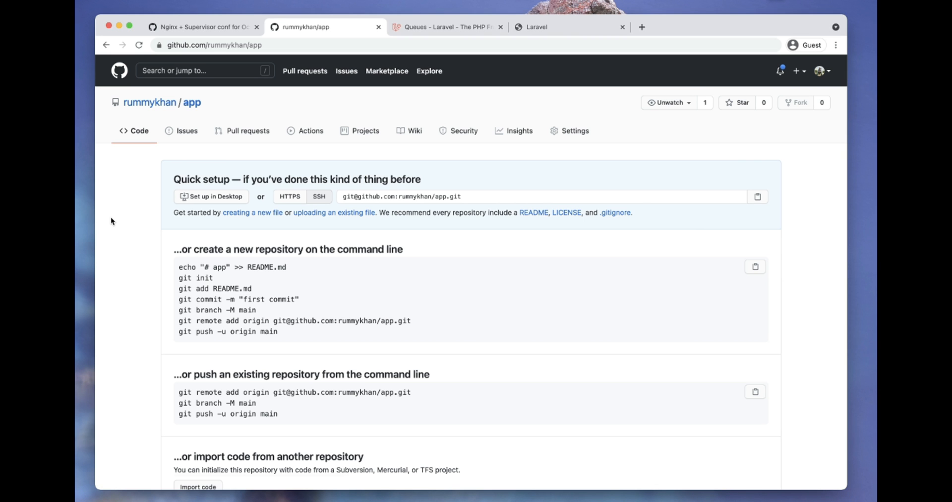
{"action": "left_click", "coordinate": [589, 168]}
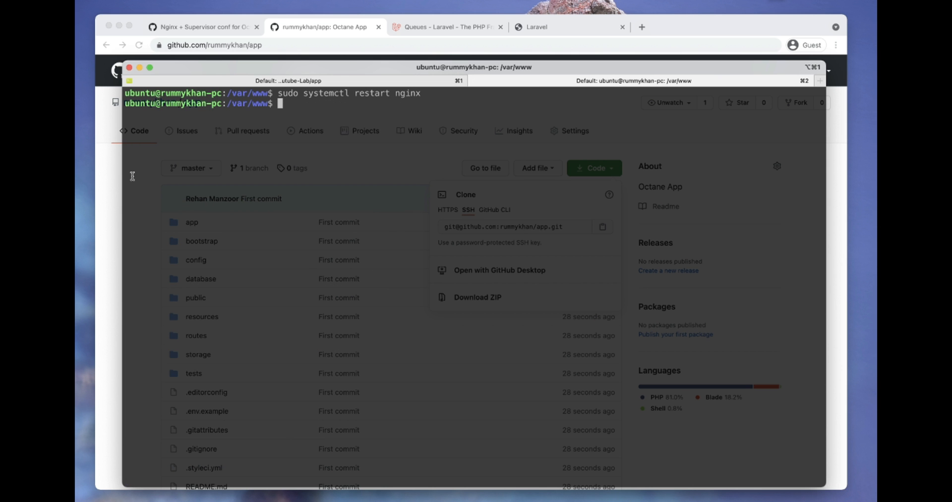
Step: Clone rummykhan/app into /var/www on the server, enter app/ and run composer install
{"action": "type", "text": "git"}
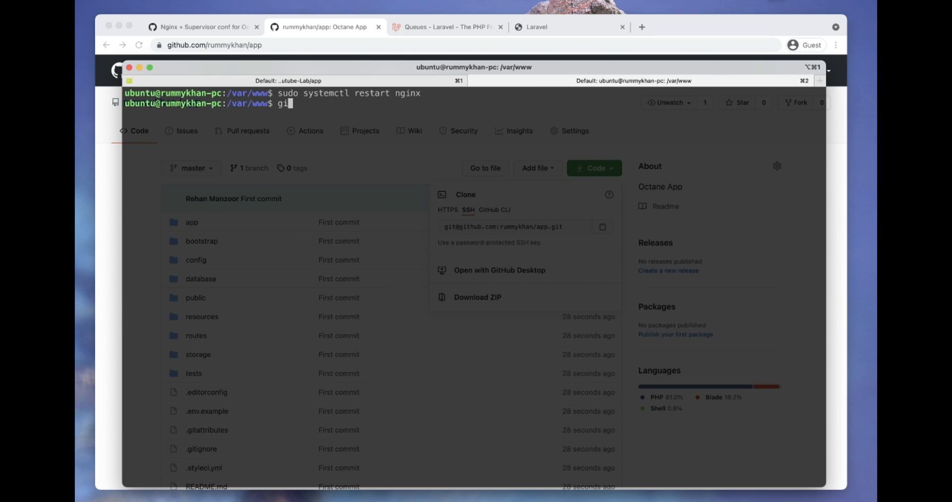
{"action": "key", "text": "Return"}
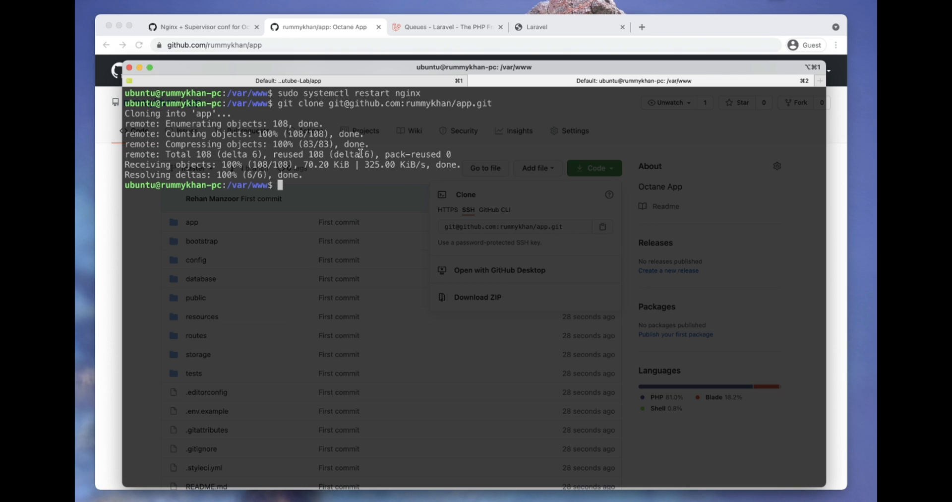
{"action": "type", "text": "cd app/"}
{"action": "type", "text": "comp"}
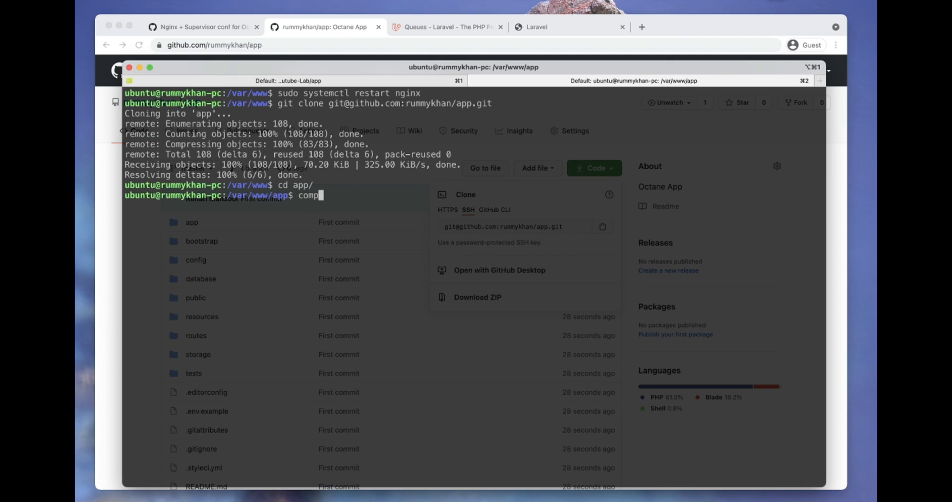
{"action": "key", "text": "Return"}
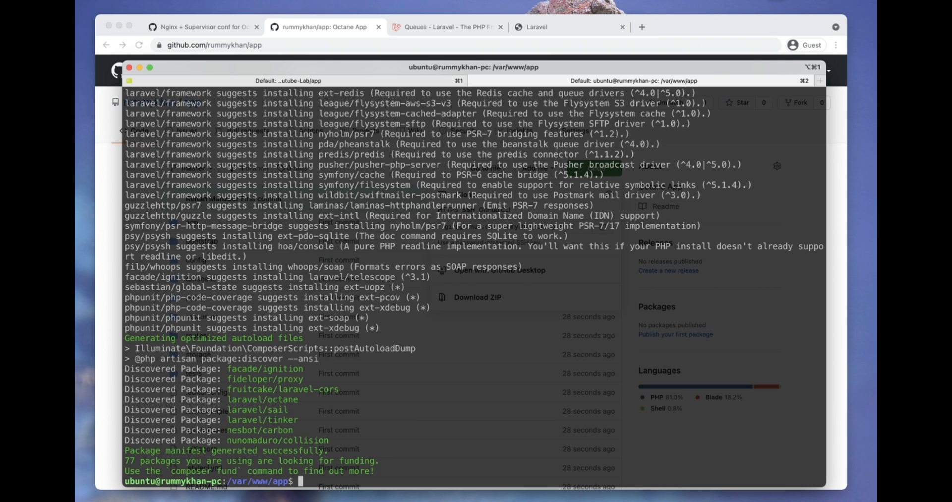
{"action": "type", "text": "c"}
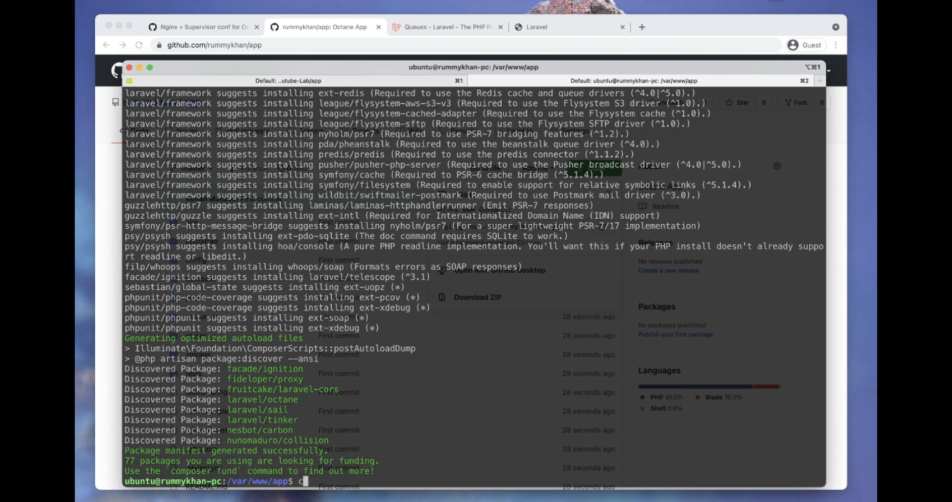
Step: Copy .env.example to .env and generate the application key with `php artisan key:generate`
{"action": "type", "text": "p .env.example .env"}
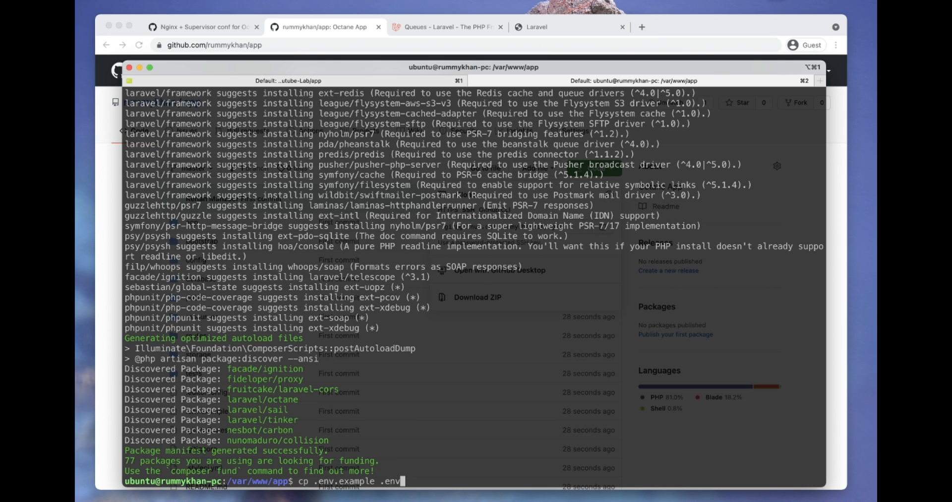
{"action": "key", "text": "Return"}
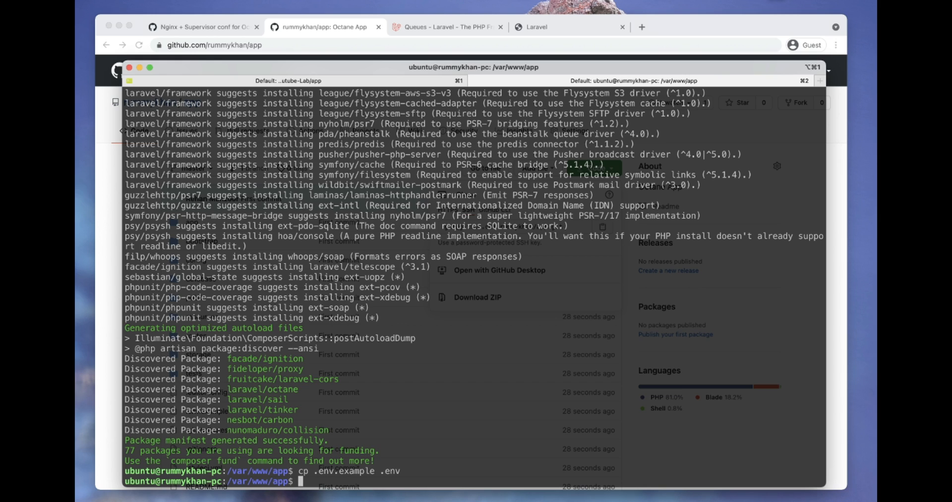
{"action": "type", "text": "php artisan"}
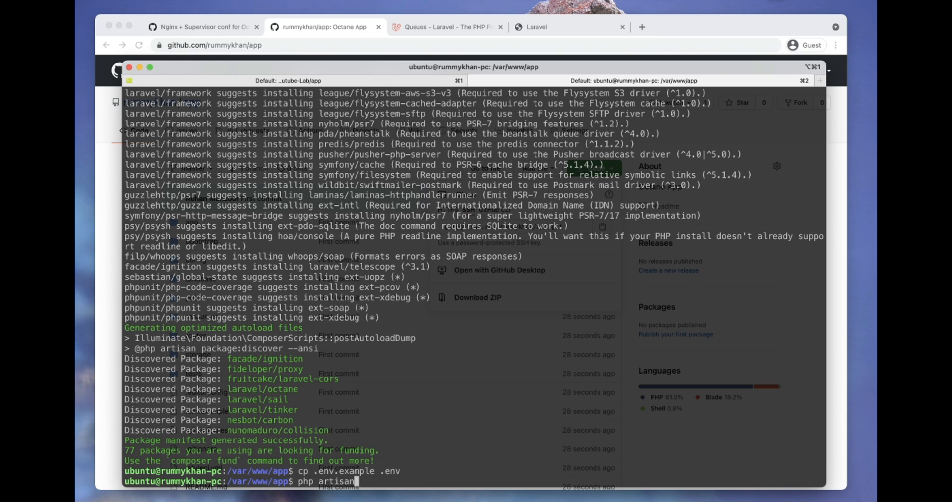
{"action": "type", "text": "key:gene"}
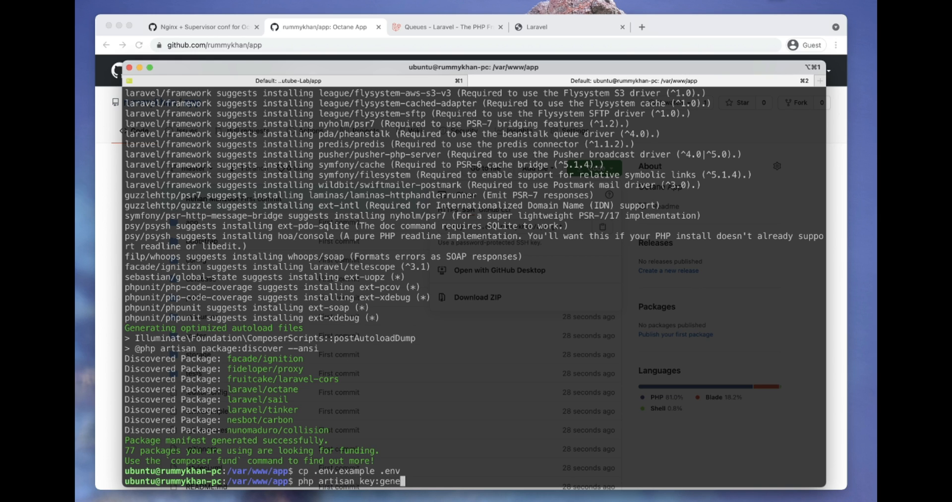
{"action": "key", "text": "Return"}
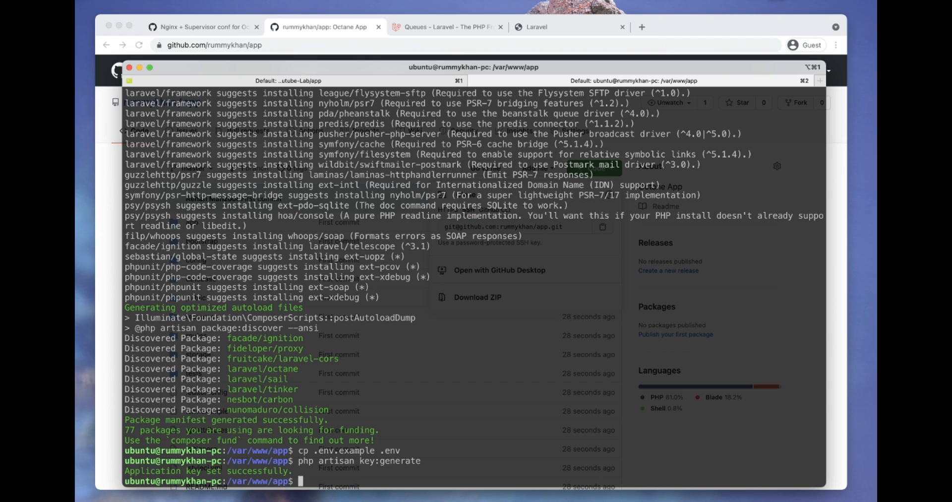
Step: Start the Octane server on the server with `php artisan octane:start --server=swoole`
{"action": "type", "text": "php"}
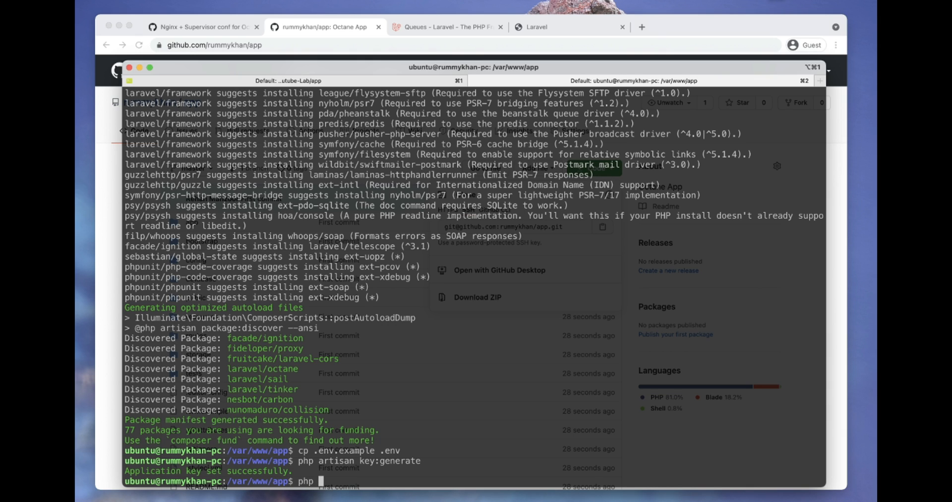
{"action": "type", "text": "artisan octane:start"}
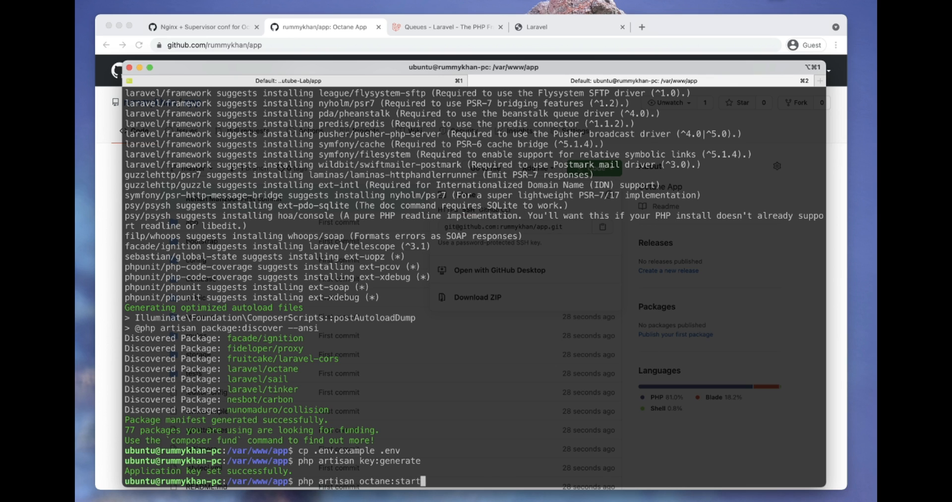
{"action": "type", "text": "--server=swo"}
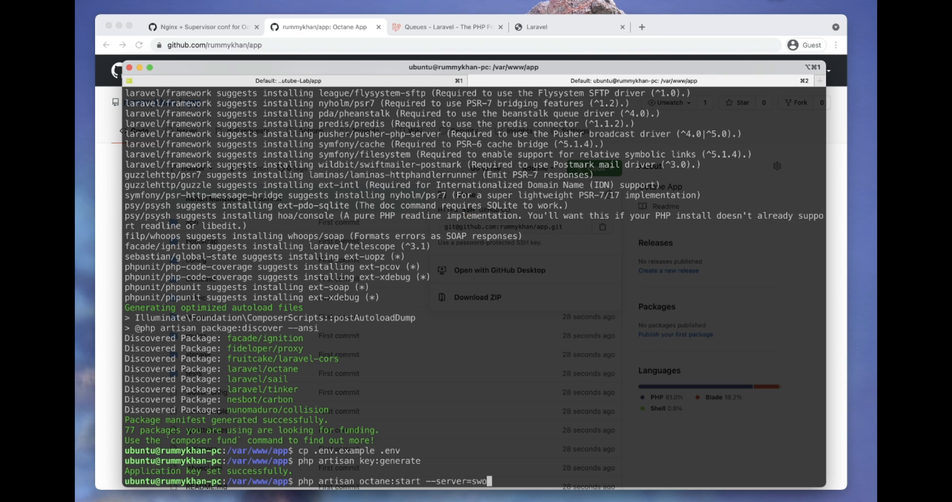
{"action": "type", "text": "ole"}
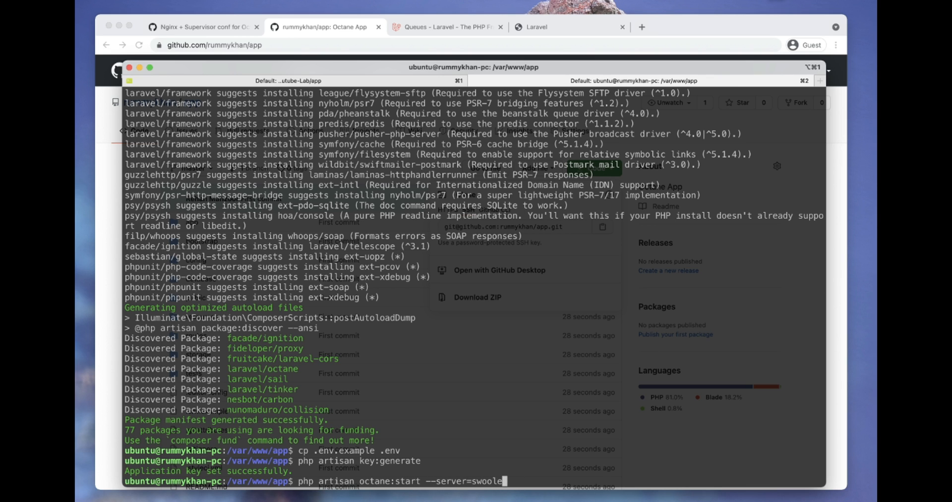
{"action": "key", "text": "Return"}
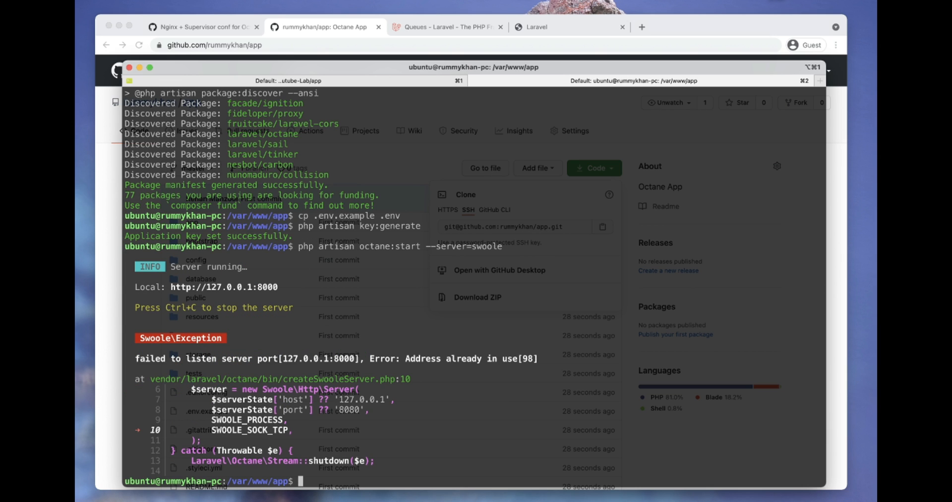
Step: Run Octane on port 8089, then check it with `php artisan octane:status` before switching to the config gist
{"action": "type", "text": "php artisan octane:start --server=swoole --port 8089"}
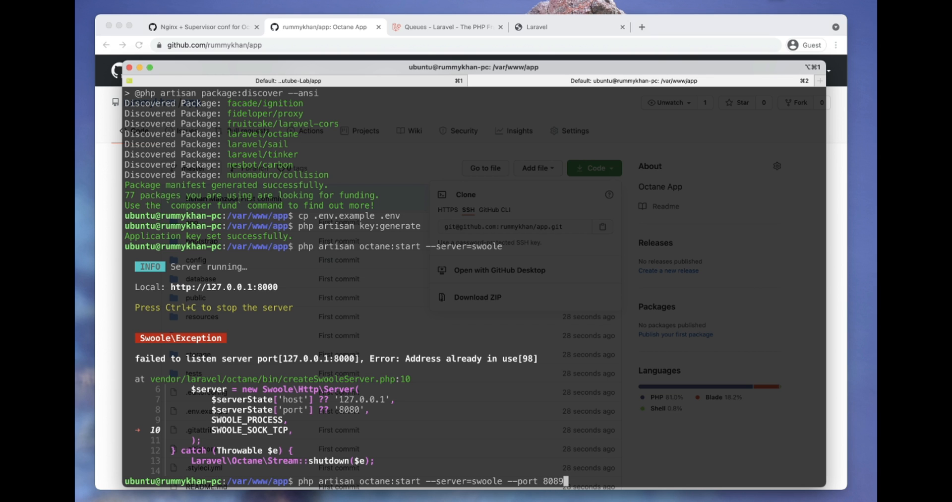
{"action": "key", "text": "Return"}
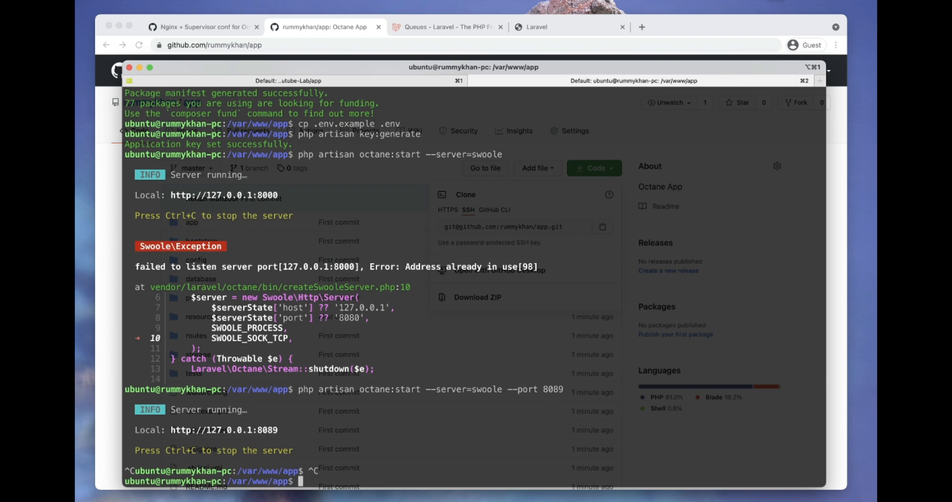
{"action": "type", "text": "php artis"}
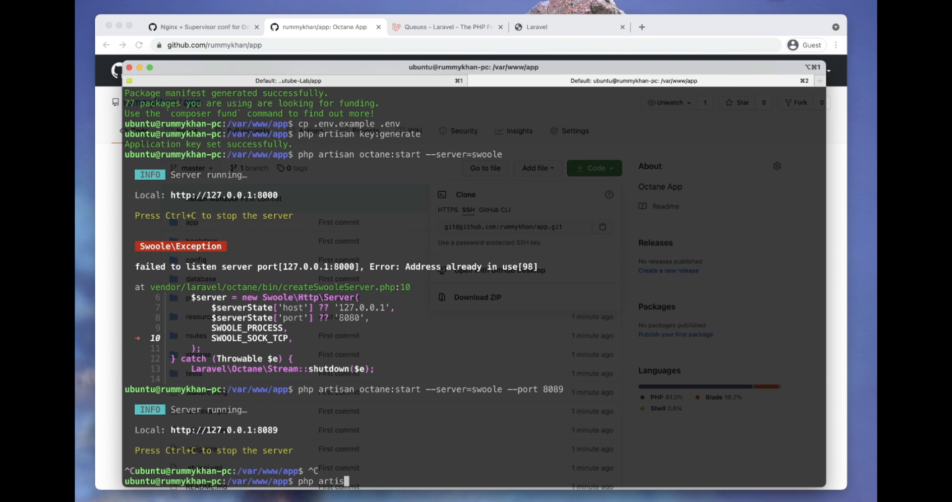
{"action": "type", "text": "an octane:status"}
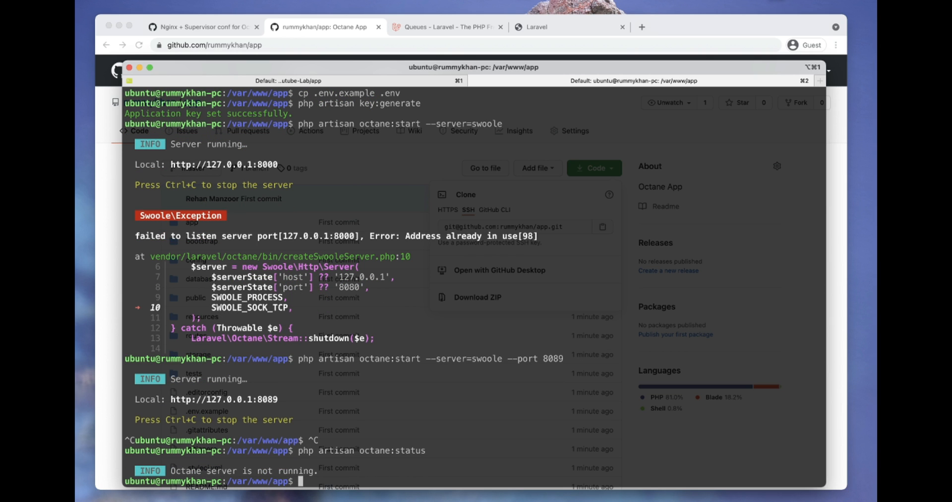
{"action": "left_click", "coordinate": [204, 27]}
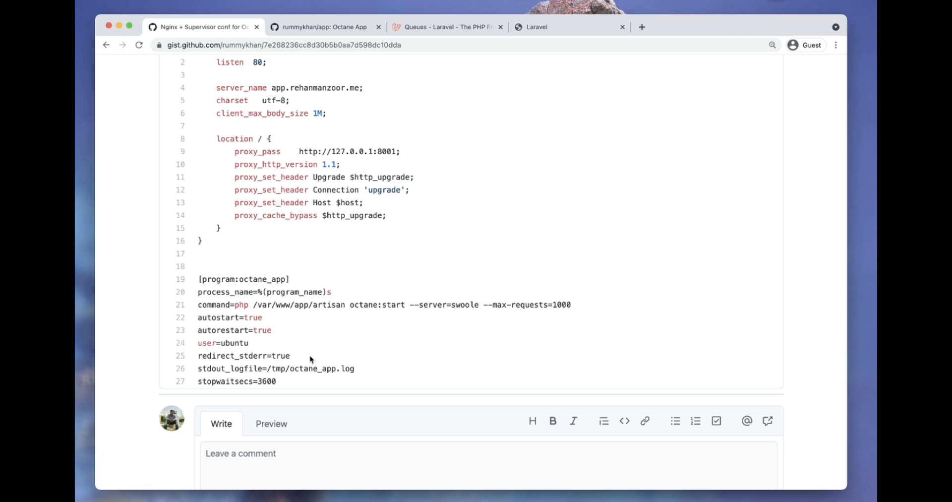
{"action": "mouse_move", "coordinate": [309, 363]}
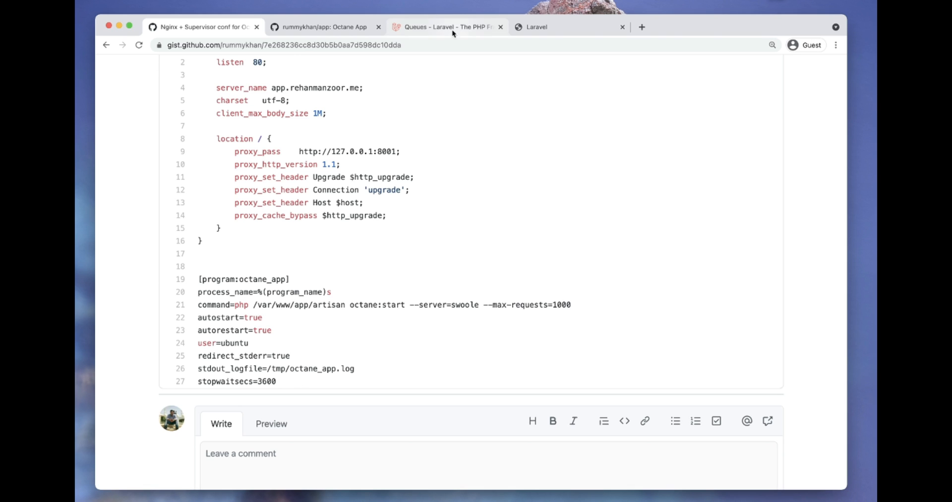
Step: Switch from the Nginx/Supervisor gist to the Laravel Queues documentation
{"action": "left_click", "coordinate": [447, 27]}
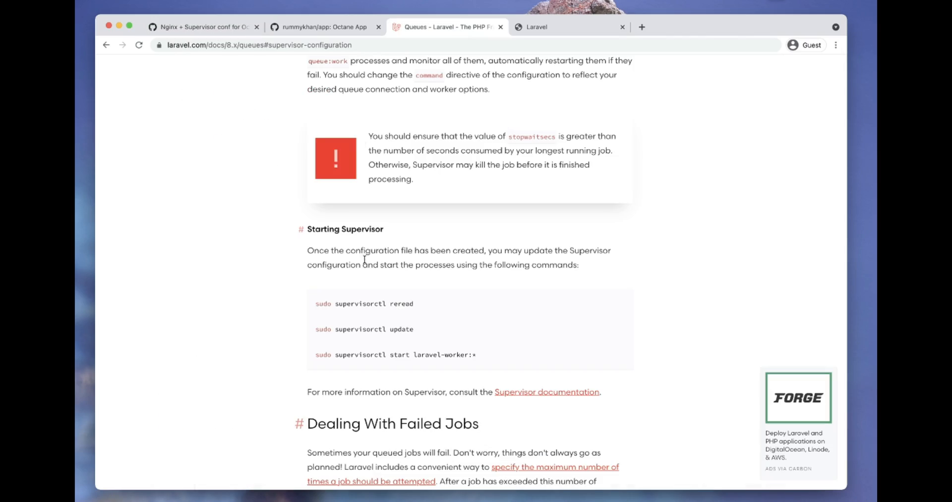
Step: Search the Laravel docs for Supervisor and open the Supervisor Configuration section
{"action": "scroll", "scroll_direction": "up", "scroll_amount": 3}
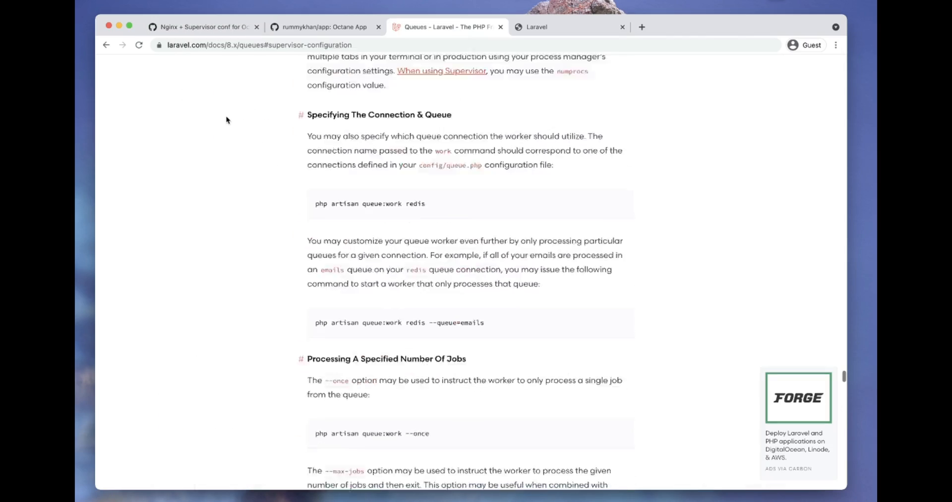
{"action": "scroll", "scroll_direction": "down", "scroll_amount": 3}
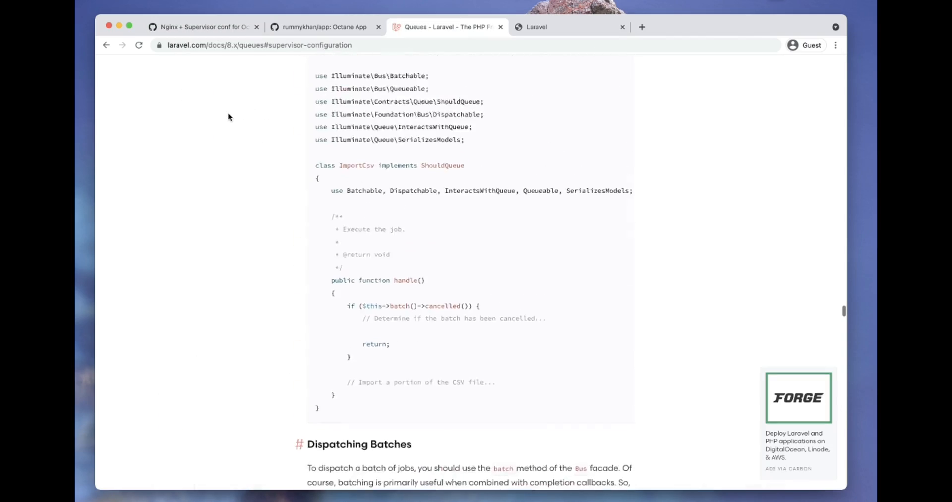
{"action": "scroll", "scroll_direction": "up", "scroll_amount": 3}
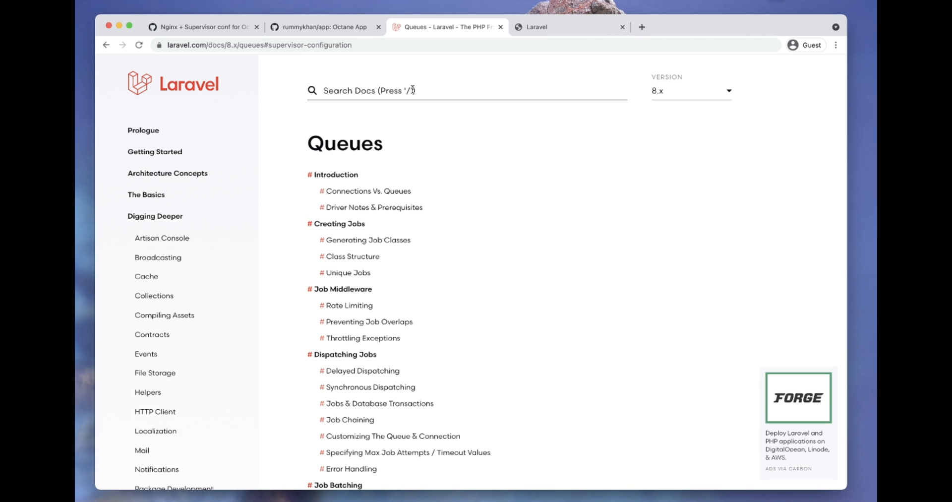
{"action": "type", "text": "Supervisor"}
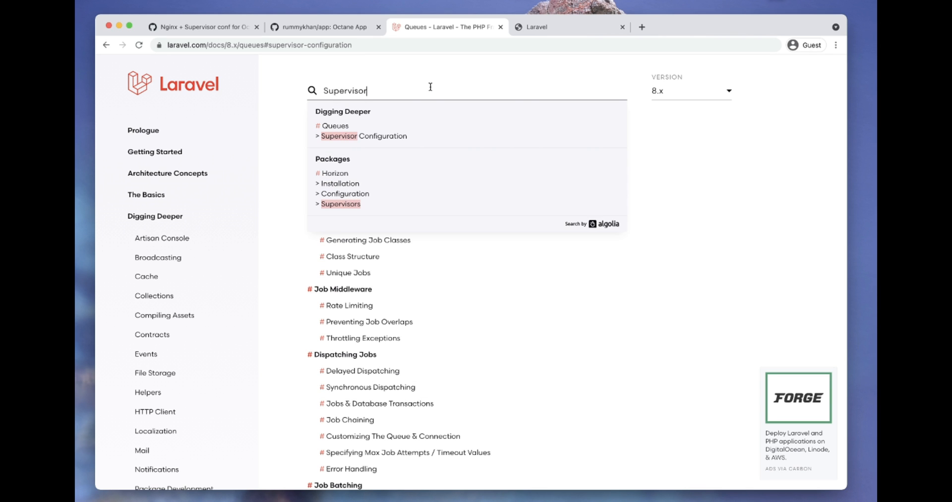
{"action": "left_click", "coordinate": [363, 136]}
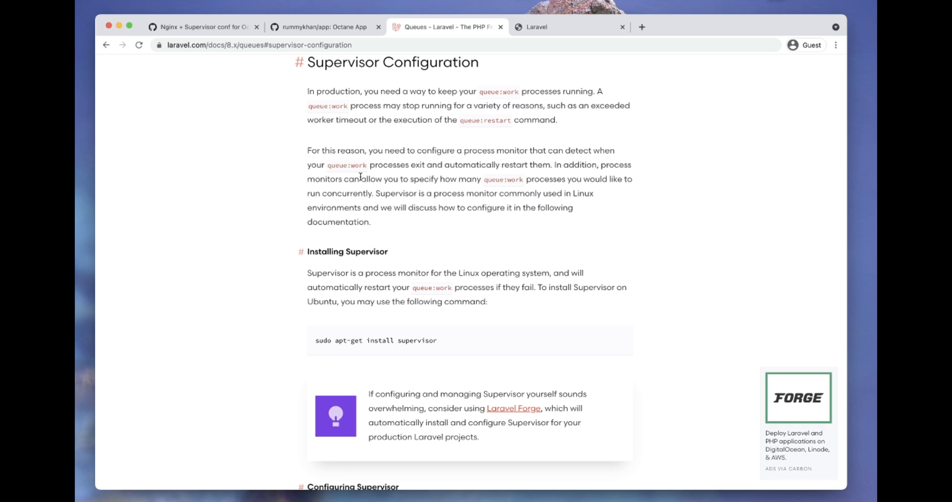
{"action": "mouse_move", "coordinate": [347, 322]}
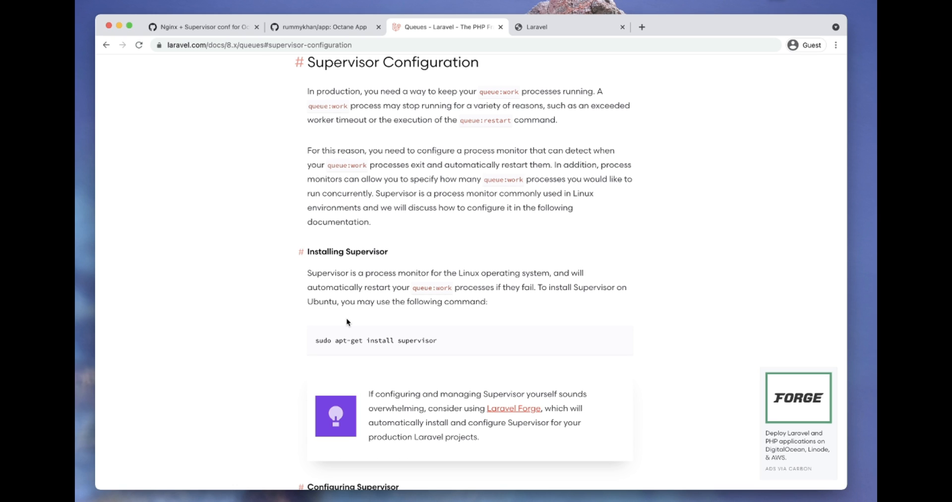
{"action": "mouse_move", "coordinate": [321, 339]}
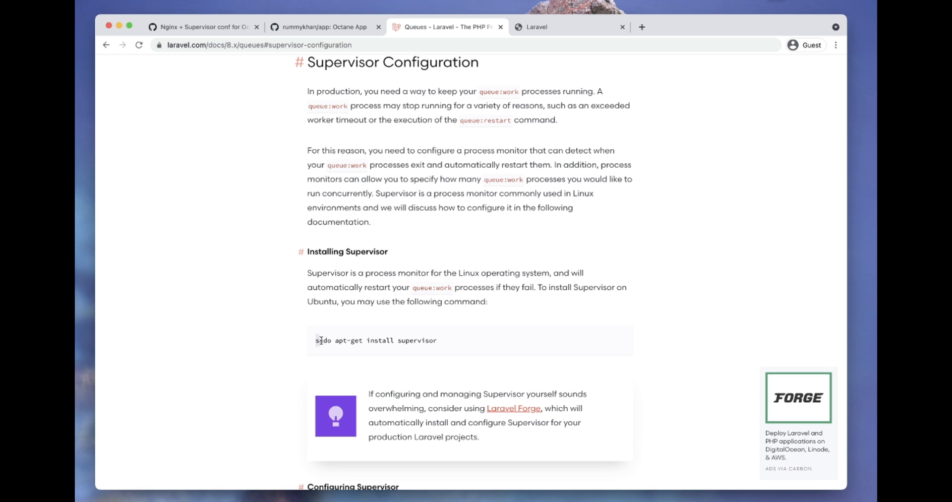
Step: Read the Installing and Configuring Supervisor guide, then return to the gist's octane_app config
{"action": "scroll", "scroll_direction": "up", "scroll_amount": 3}
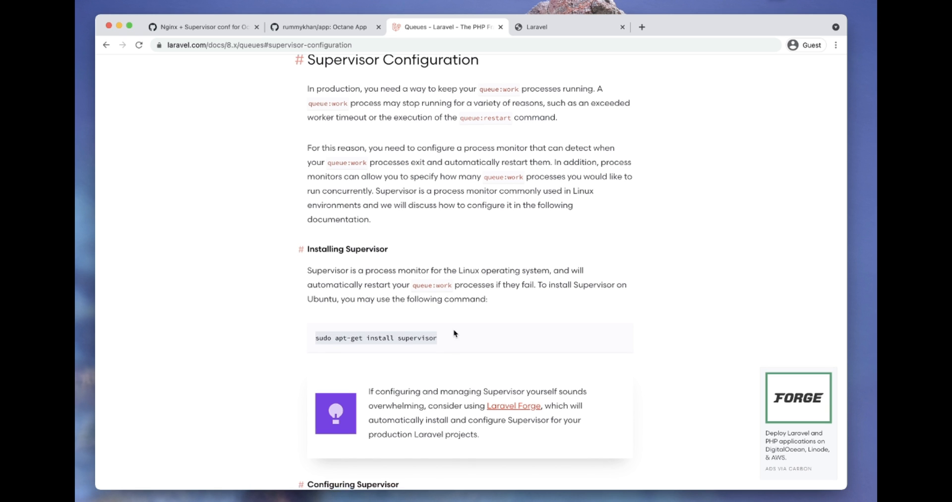
{"action": "scroll", "scroll_direction": "down", "scroll_amount": 3}
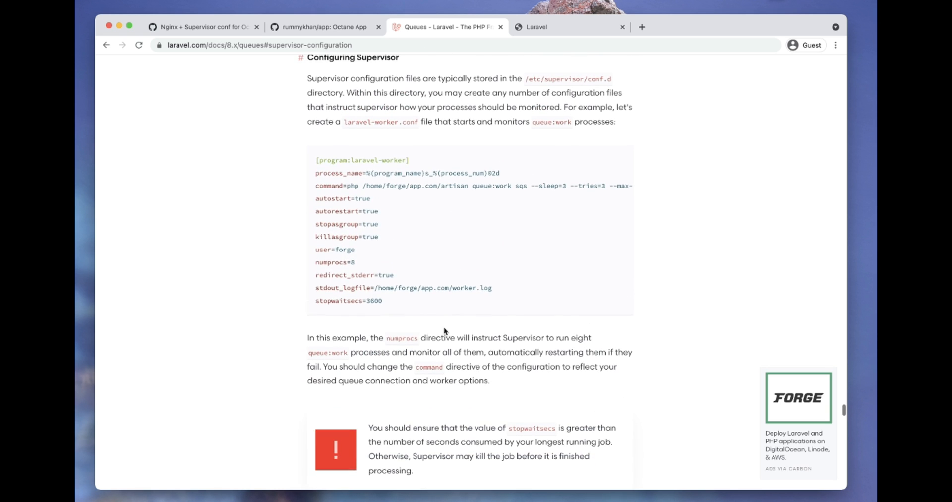
{"action": "left_click", "coordinate": [204, 27]}
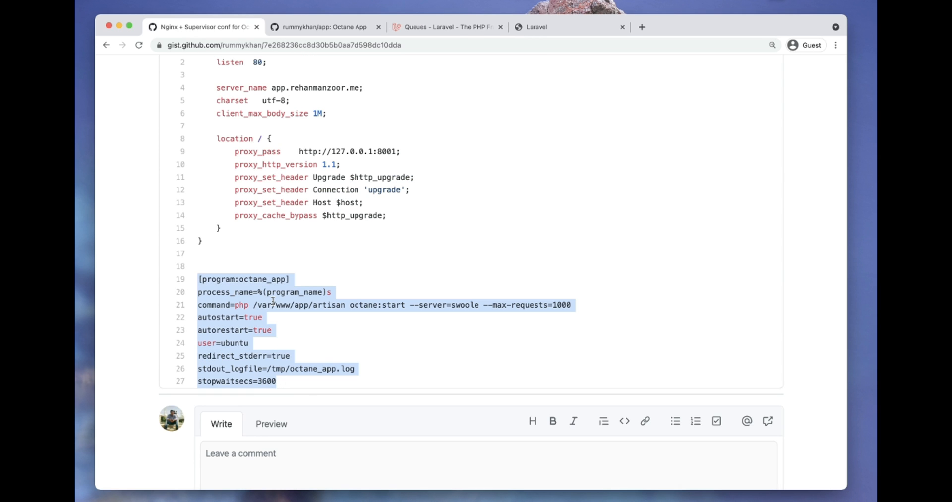
{"action": "mouse_move", "coordinate": [338, 329]}
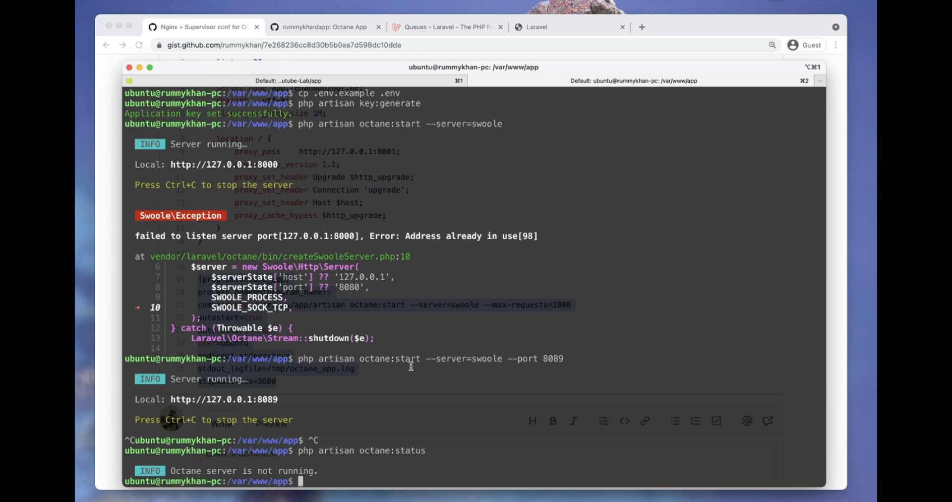
Step: Go to /etc/supervisor/conf.d, list its files, and start sudo nano octane-app.conf
{"action": "type", "text": "cd /et"}
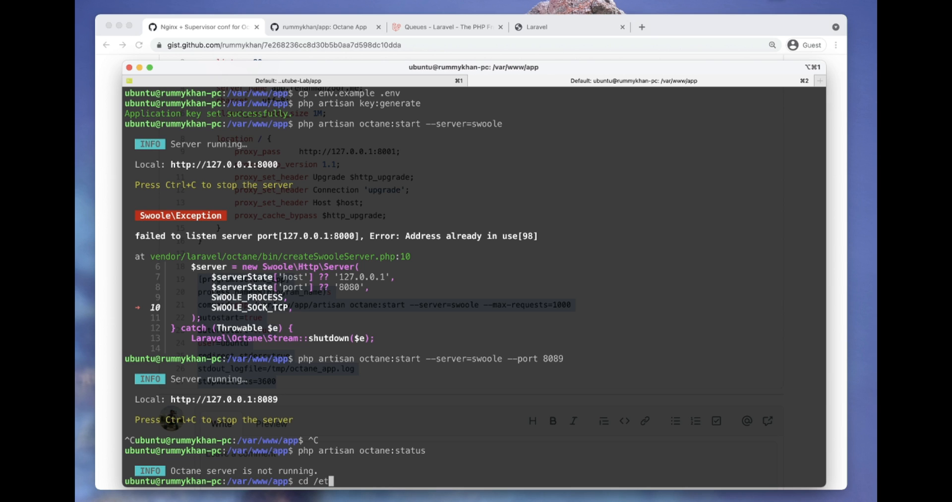
{"action": "type", "text": "/supervisor/conf.d/"}
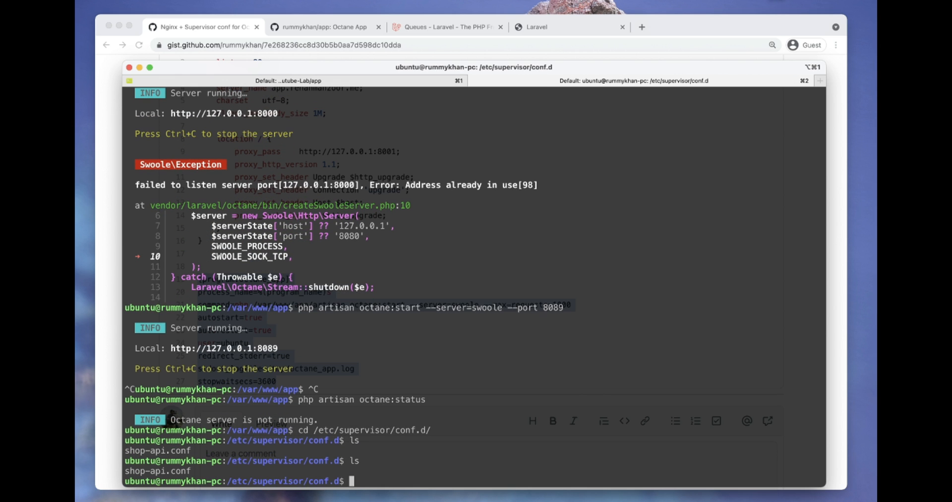
{"action": "type", "text": "sudo nano a"}
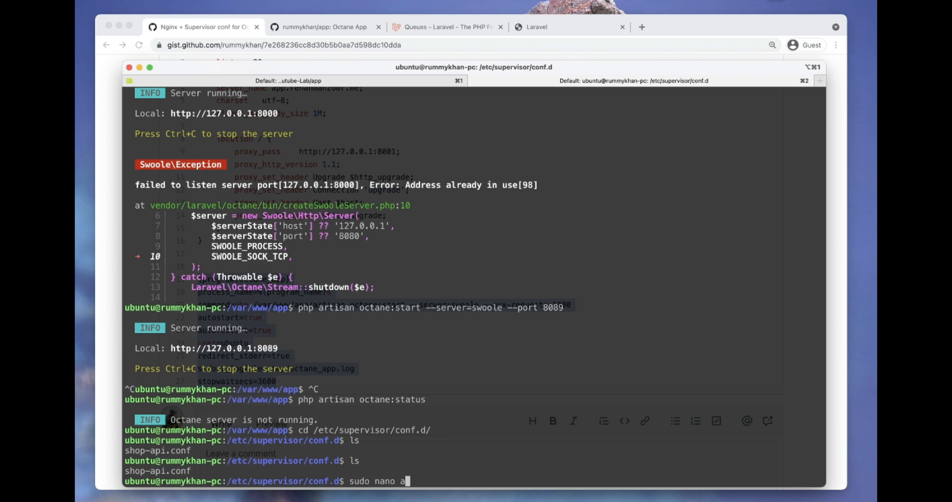
{"action": "type", "text": "octane-app.conf"}
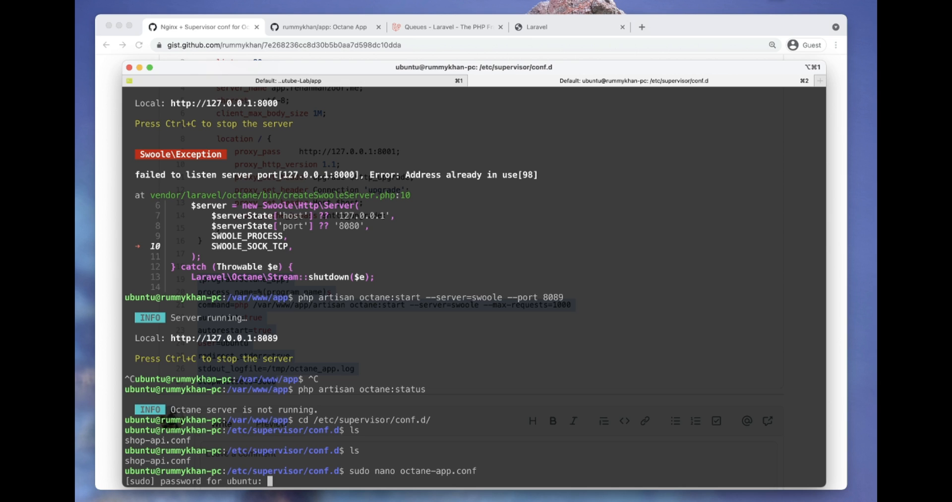
Step: Paste the octane_app Supervisor program into octane-app.conf with --port=8089 on its start command
{"action": "key", "text": "Return"}
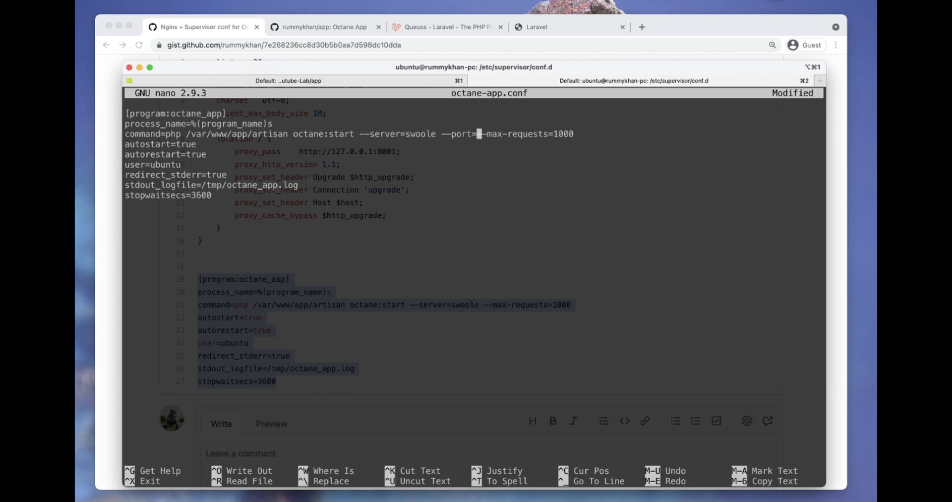
{"action": "type", "text": "8089"}
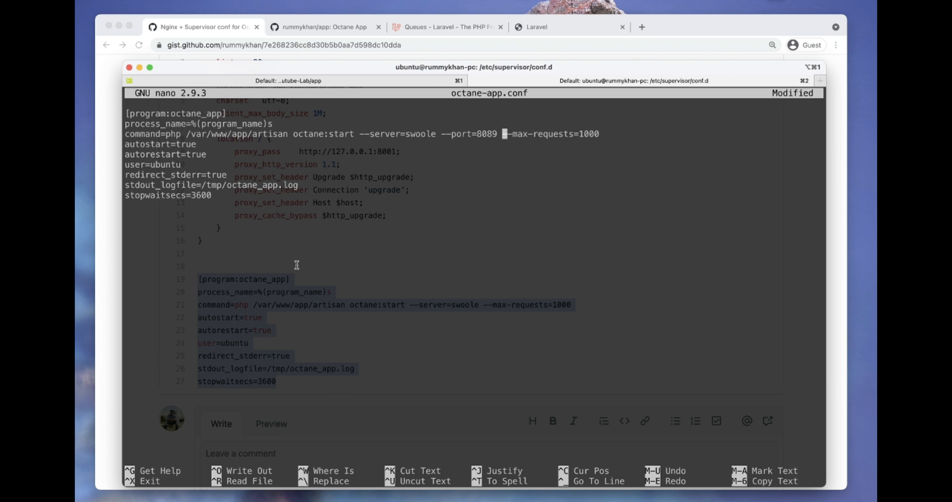
{"action": "mouse_move", "coordinate": [417, 191]}
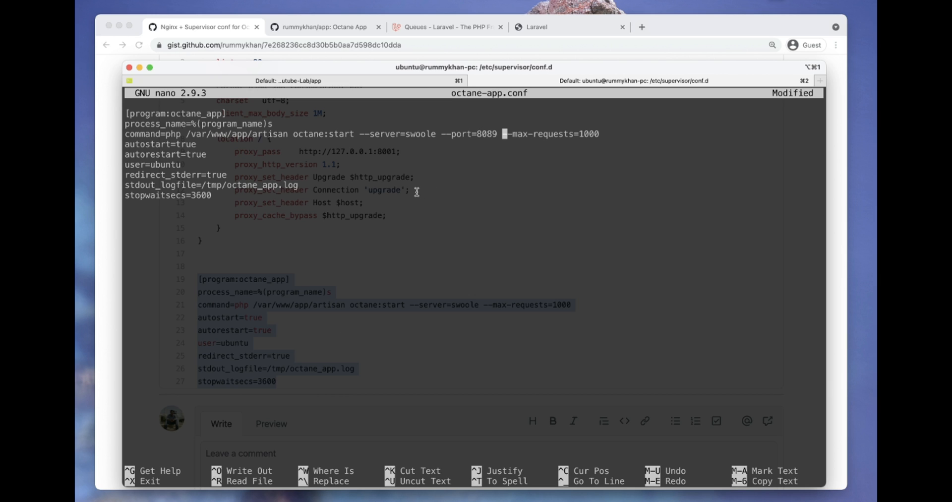
{"action": "mouse_move", "coordinate": [612, 149]}
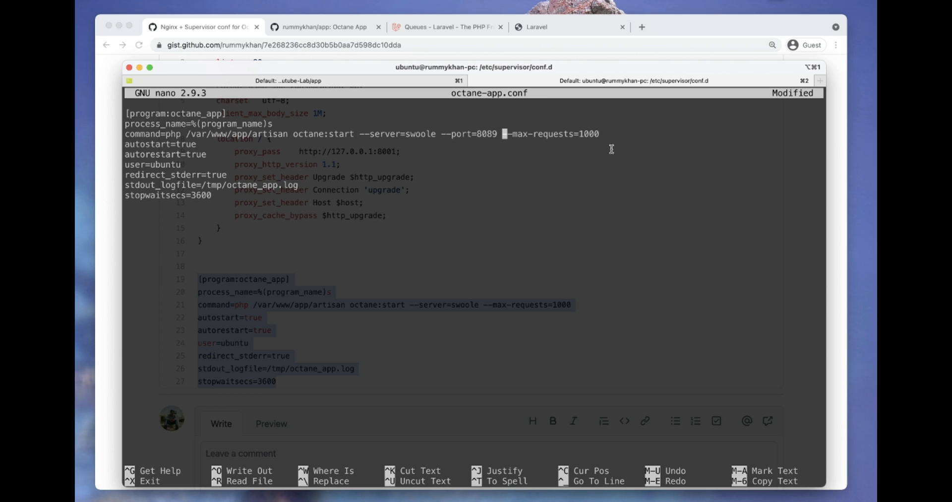
{"action": "mouse_move", "coordinate": [454, 180]}
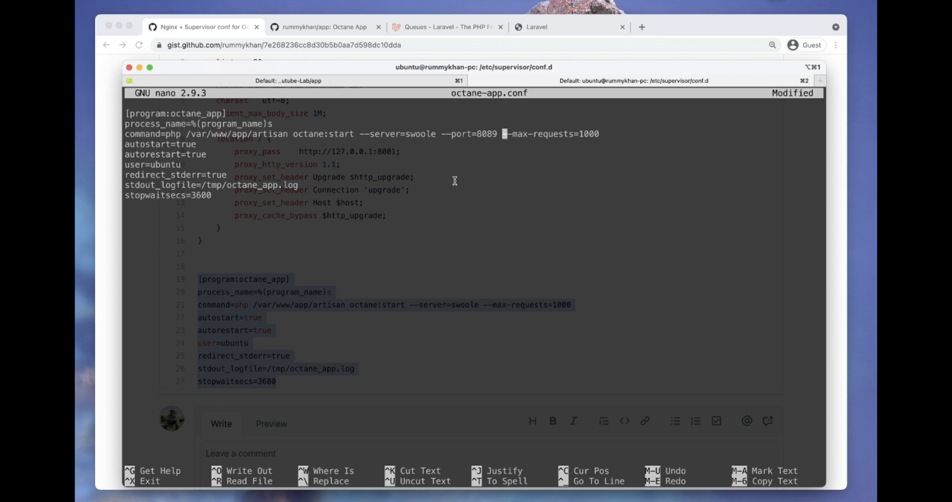
{"action": "mouse_move", "coordinate": [571, 138]}
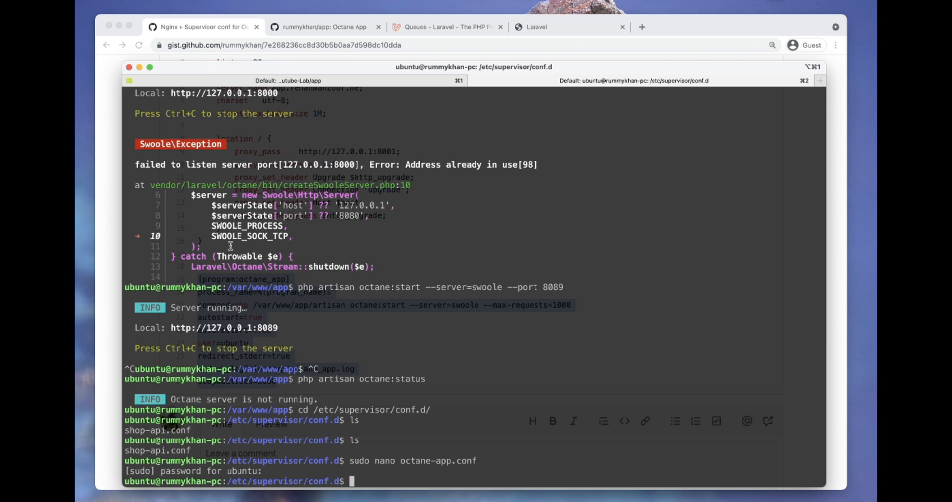
{"action": "mouse_move", "coordinate": [406, 351]}
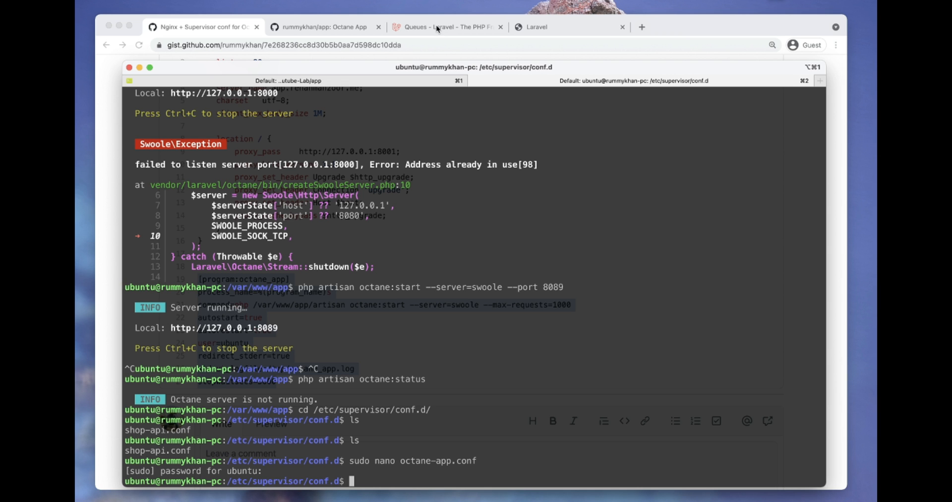
Step: Run sudo supervisorctl reread and update so the octane_app process group is added
{"action": "left_click", "coordinate": [447, 27]}
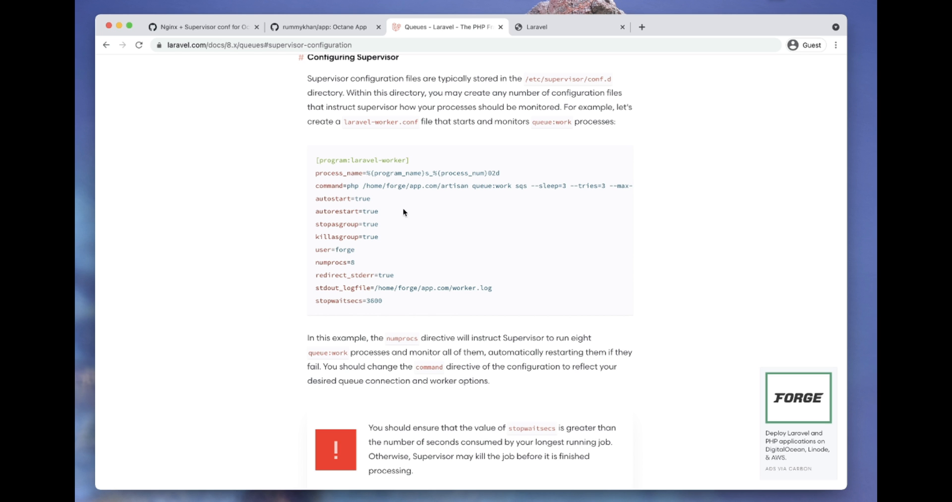
{"action": "scroll", "scroll_direction": "down", "scroll_amount": 3}
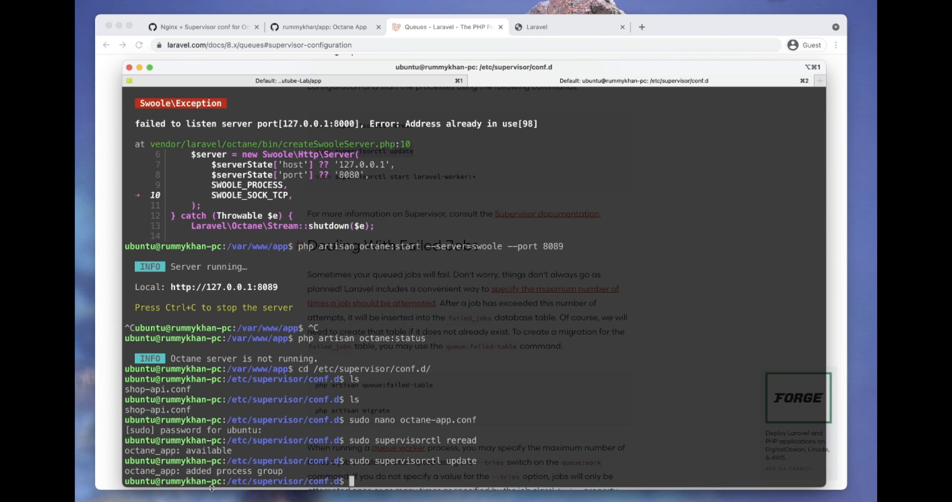
{"action": "mouse_move", "coordinate": [140, 473]}
{"action": "type", "text": "sudo supervisorctl start"}
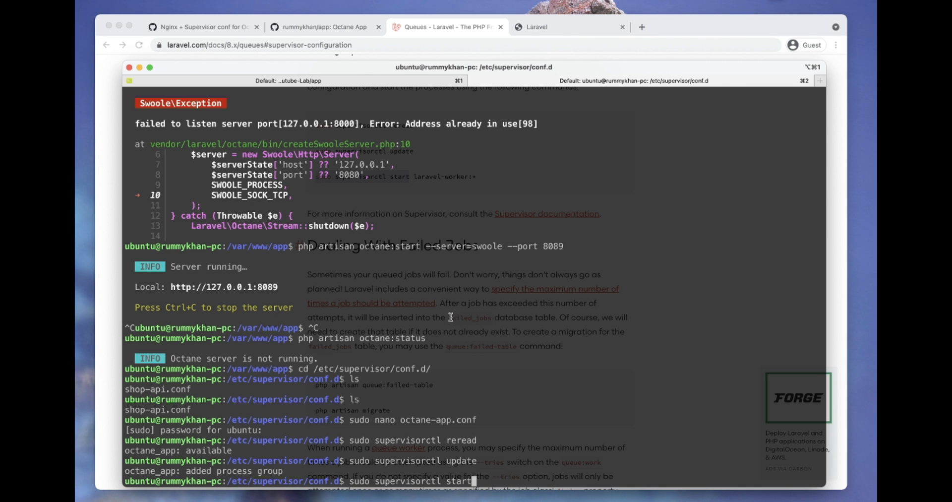
Step: Start octane_app via supervisorctl, then confirm with php artisan octane:status in /var/www/app
{"action": "type", "text": "octane-app"}
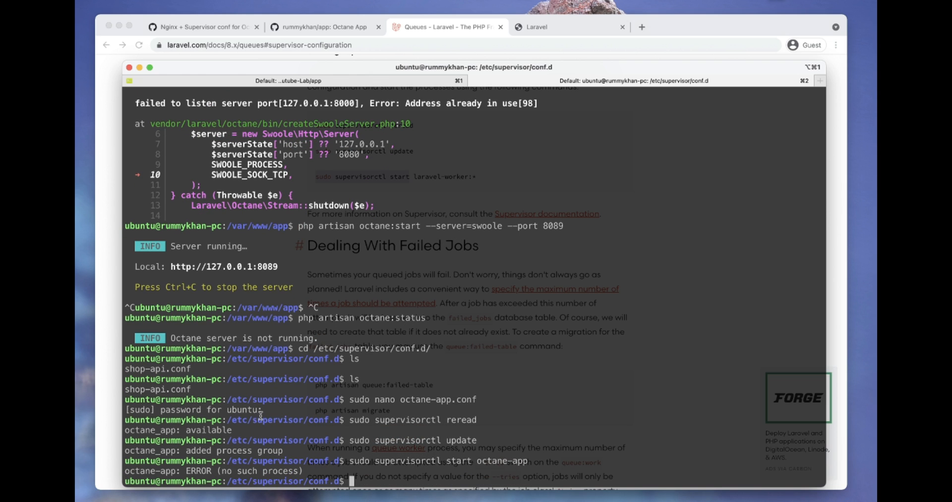
{"action": "type", "text": "sudo supervisorctl start octane-app"}
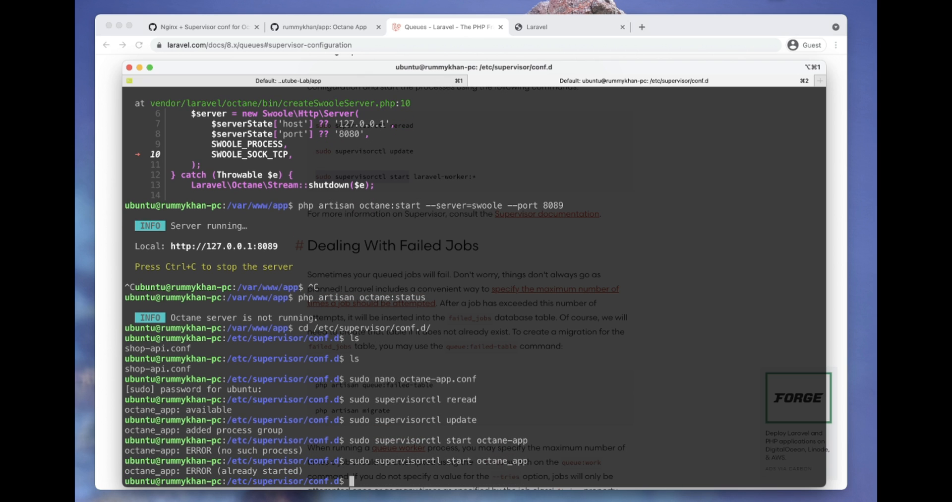
{"action": "type", "text": "cd /var/www/app/"}
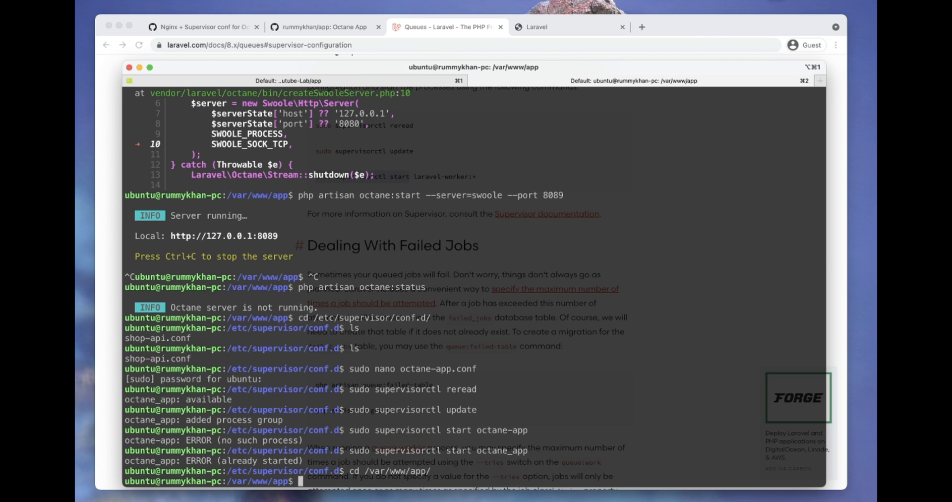
{"action": "type", "text": "php artisan octane:status"}
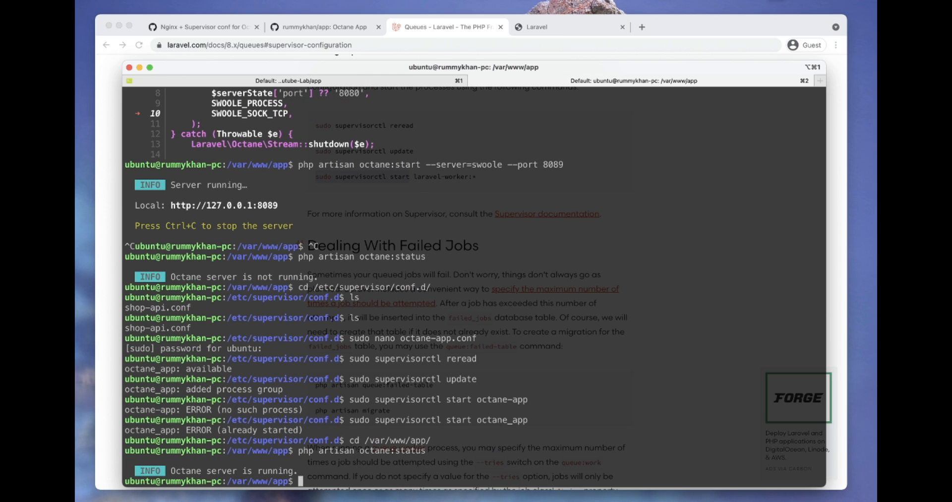
{"action": "mouse_move", "coordinate": [287, 407]}
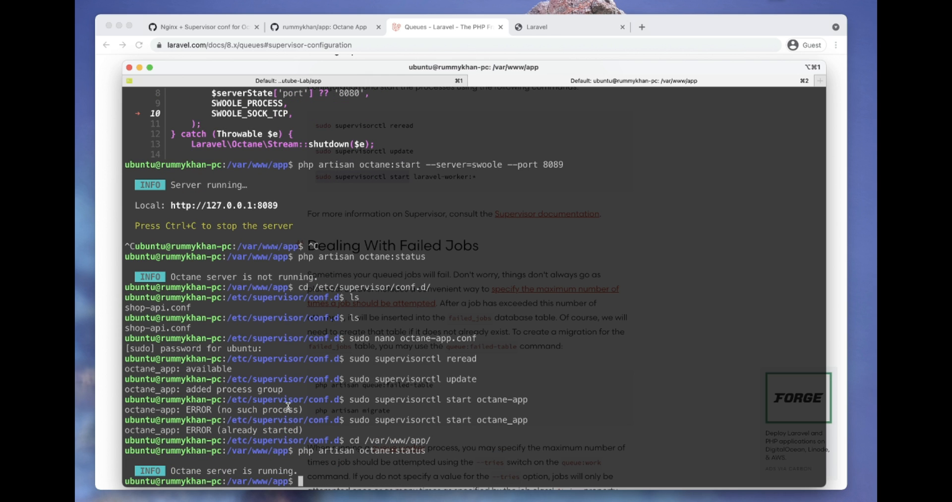
{"action": "mouse_move", "coordinate": [275, 400]}
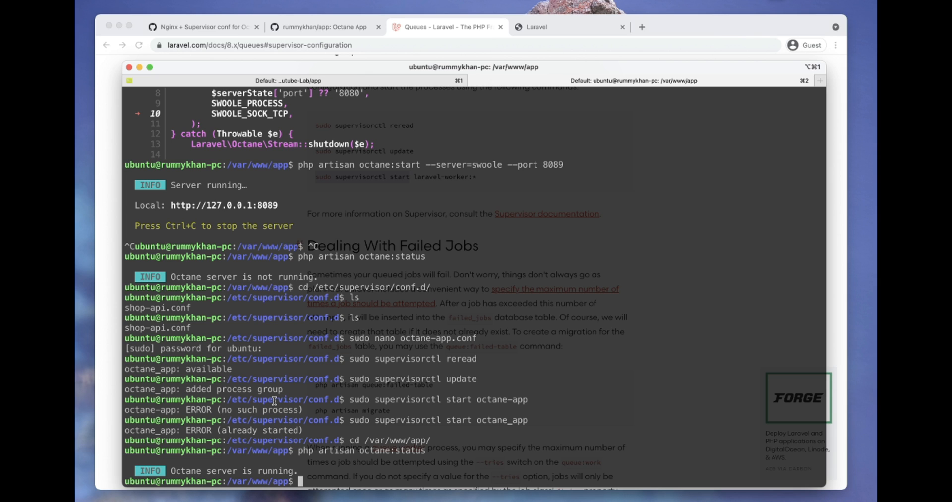
Step: In /etc/nginx/sites-available, list the sites and create app.rehanmanzoor.me with sudo nano
{"action": "type", "text": "cd /etc/nginx/site"}
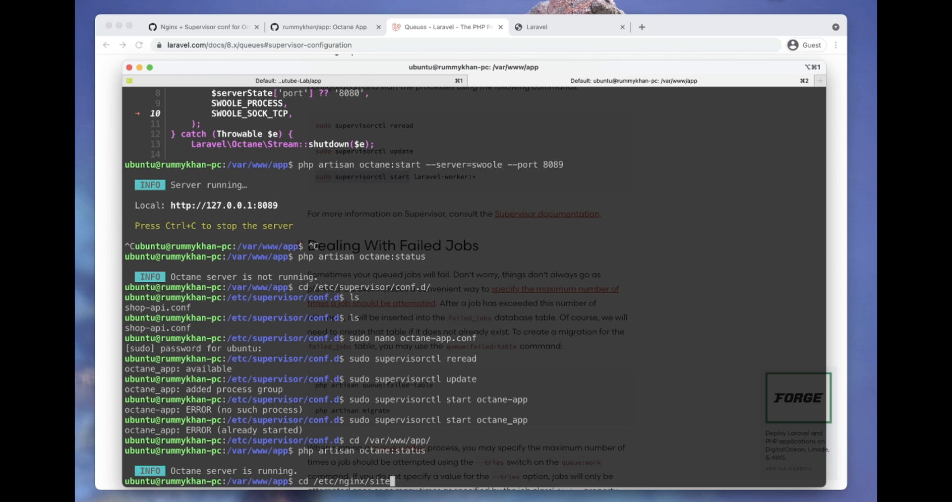
{"action": "type", "text": "s-available/"}
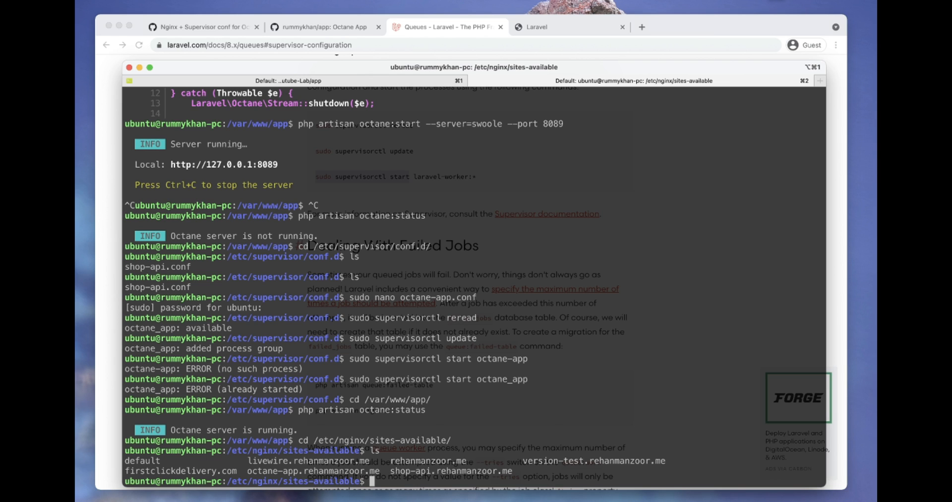
{"action": "type", "text": "sudo nano app."}
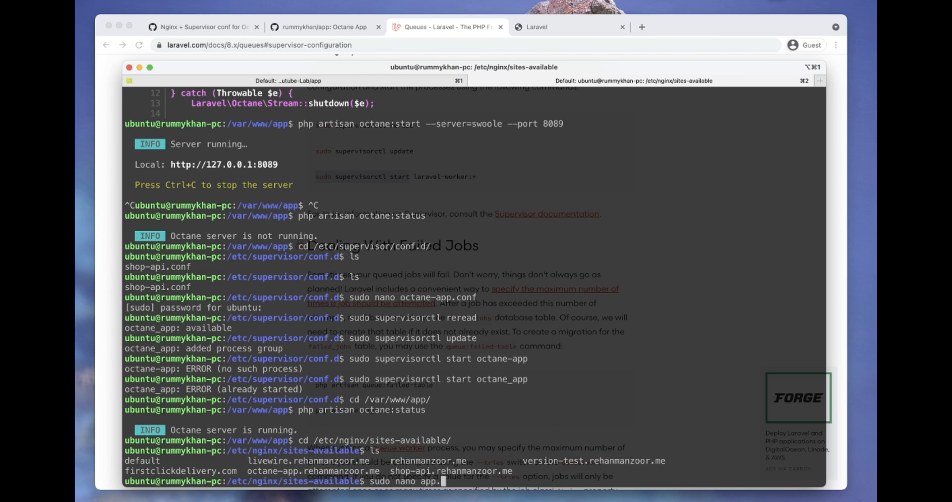
{"action": "key", "text": "Return"}
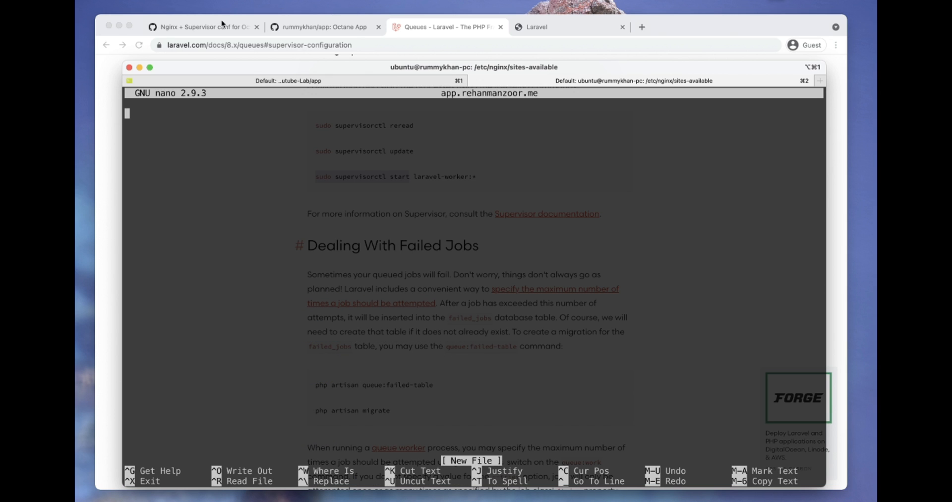
Step: Paste the gist's Nginx server block, set proxy_pass to 127.0.0.1:8089, and save the site file
{"action": "left_click", "coordinate": [203, 26]}
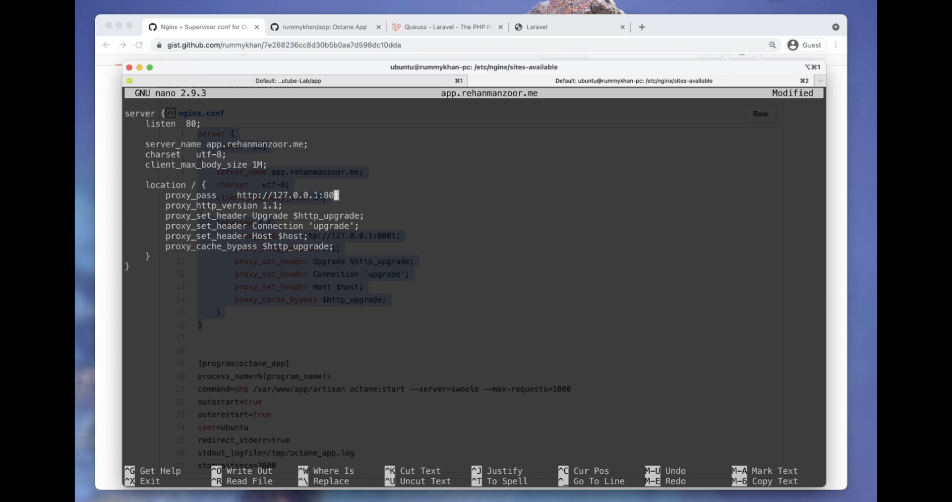
{"action": "type", "text": "89;"}
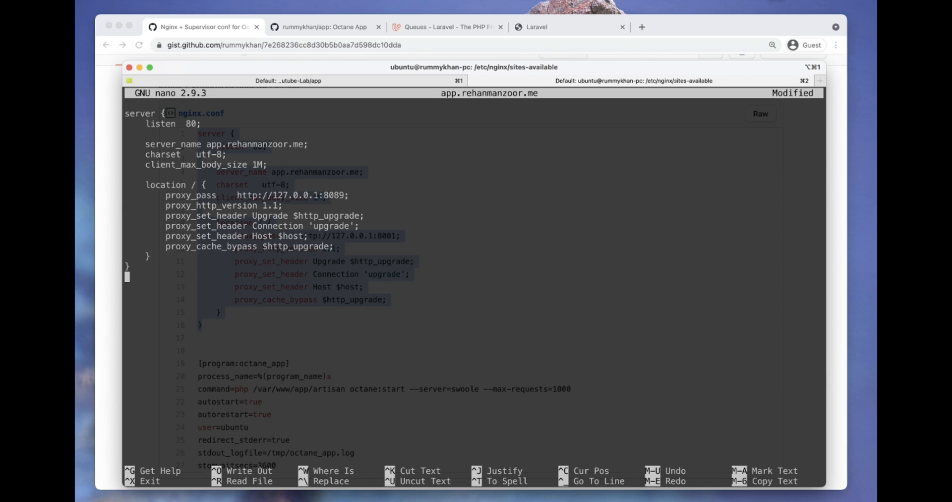
{"action": "key", "text": "ctrl+o"}
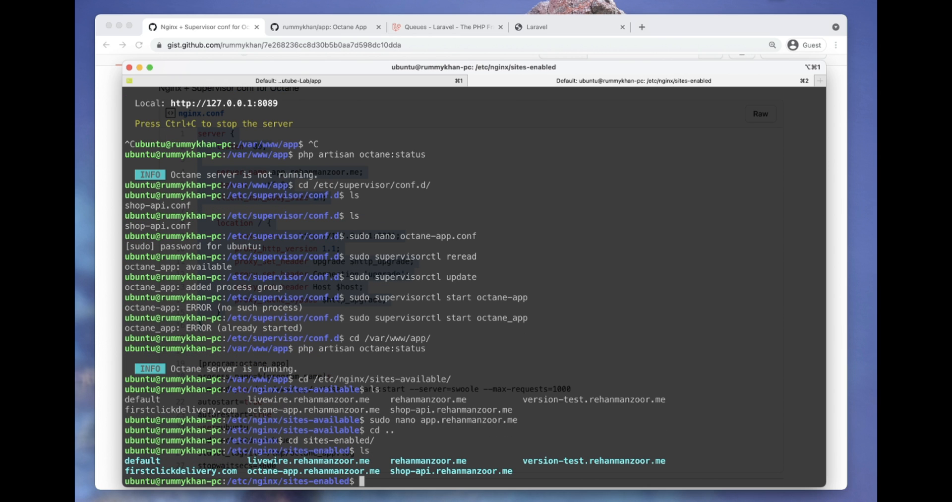
Step: Symlink /etc/nginx/sites-available/app.rehanmanzoor.me into sites-enabled and reload Nginx via systemctl
{"action": "type", "text": "sudo ln -s"}
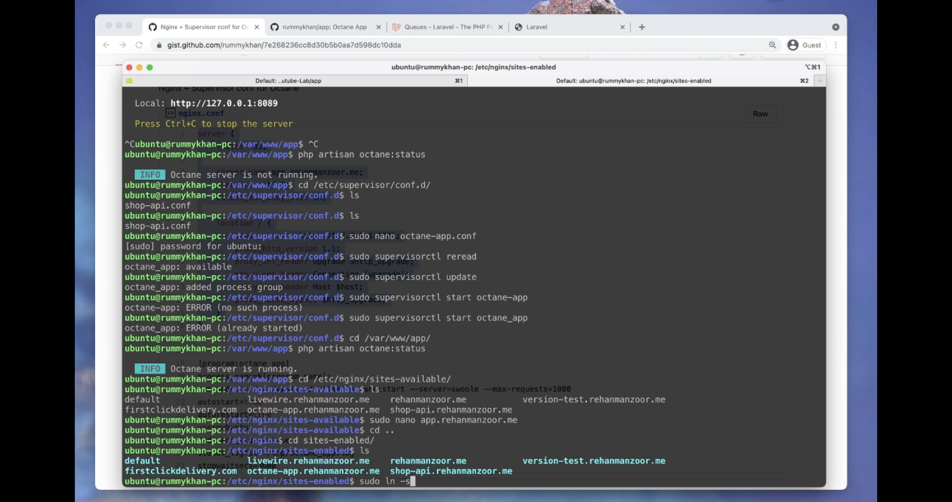
{"action": "type", "text": "/etc/nginx/"}
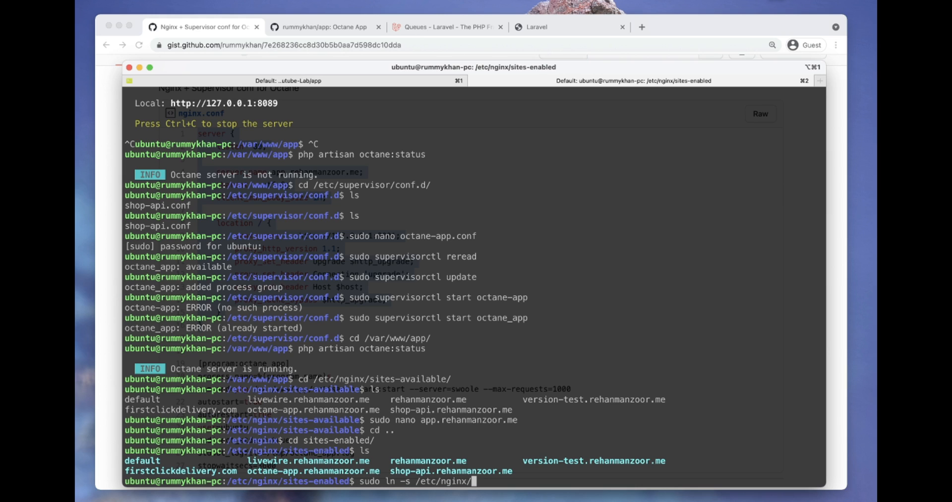
{"action": "type", "text": "sites-available/app.rehanmanzoor.me"}
{"action": "type", "text": "sudo"}
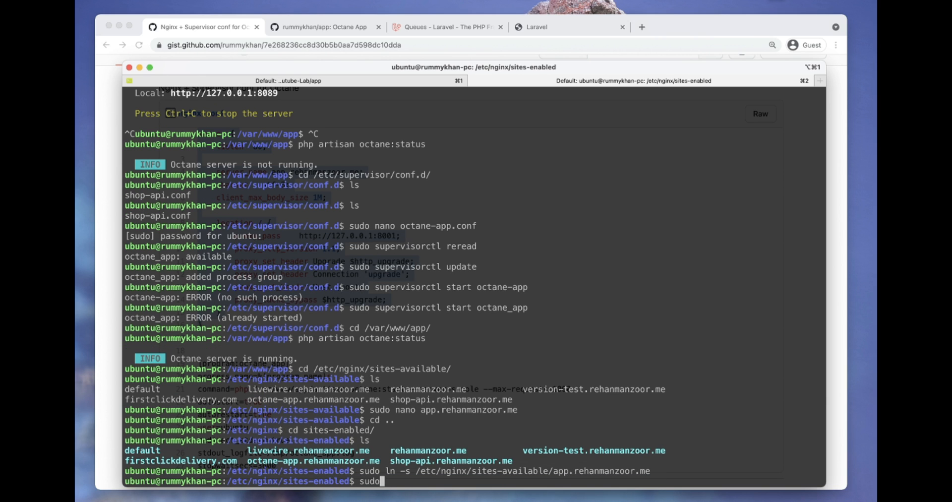
{"action": "type", "text": "systemctl re"}
{"action": "left_click", "coordinate": [465, 44]}
{"action": "type", "text": "app."}
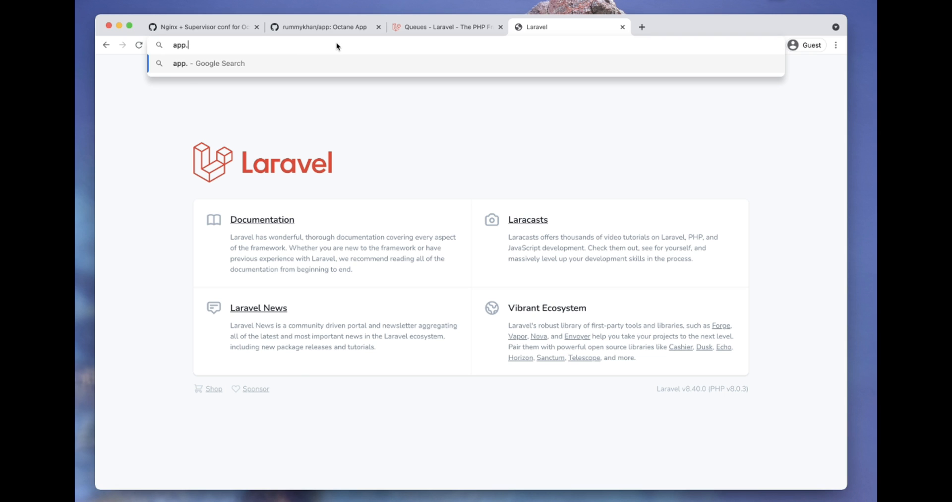
Step: Load app.rehanmanzoor.me in Chrome to see the Laravel welcome page
{"action": "type", "text": "rehanmanzoor.me"}
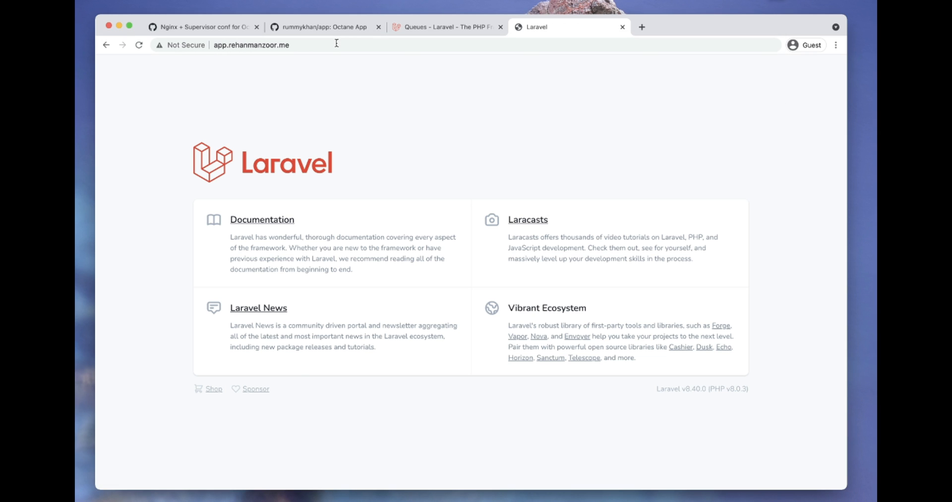
{"action": "mouse_move", "coordinate": [224, 187]}
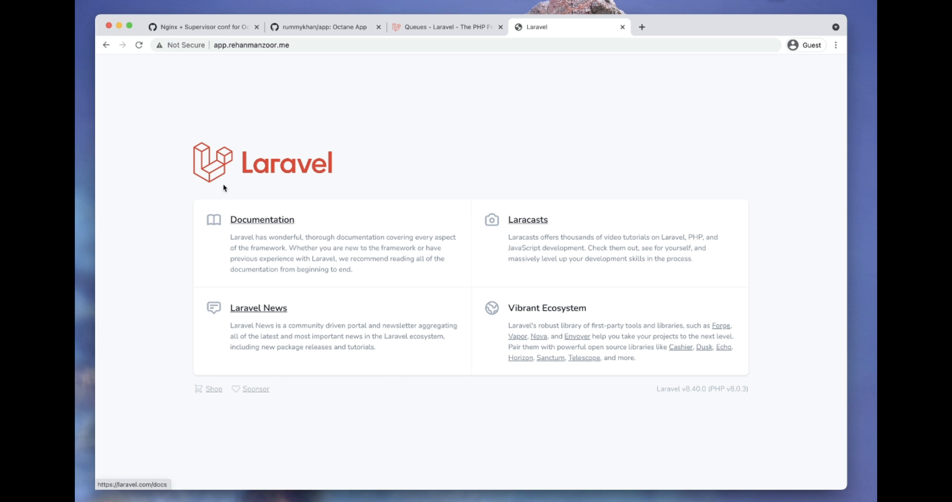
{"action": "mouse_move", "coordinate": [244, 253]}
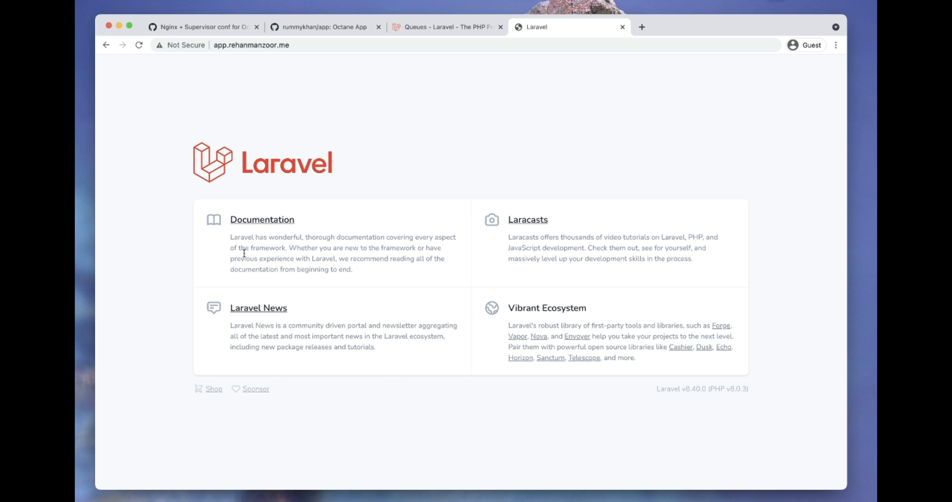